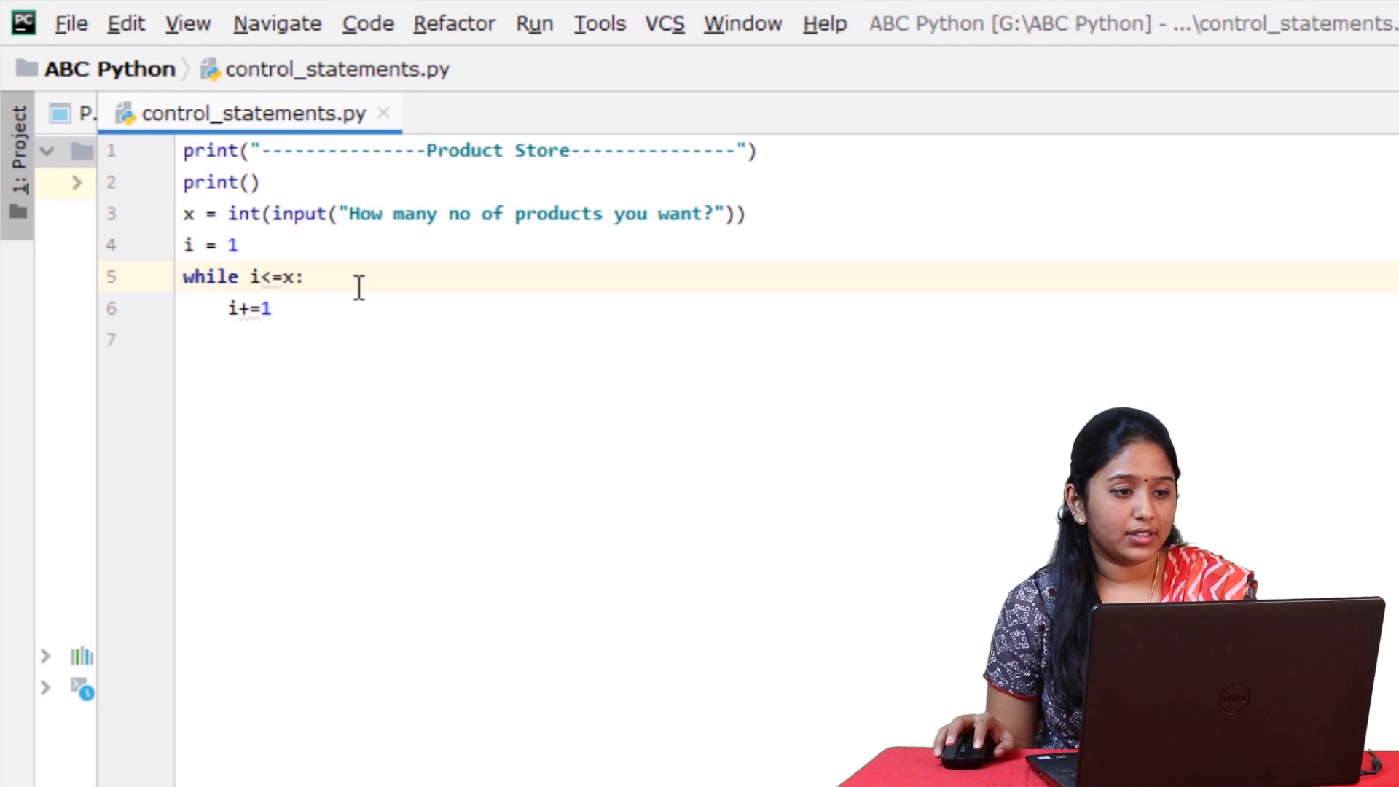
Write 'if i>product_stock' inside the while loop and place the cursor at the script's start.
key("Enter")
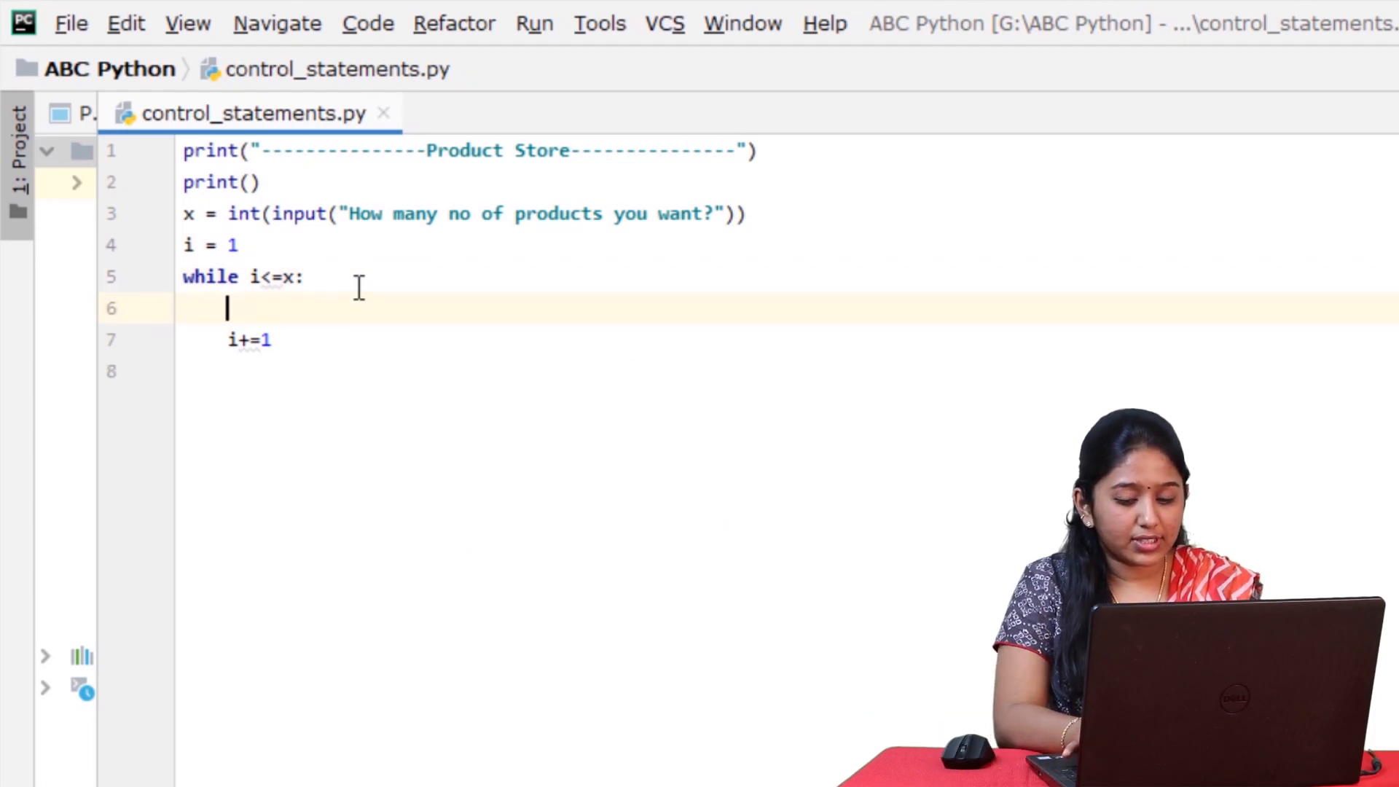
type("if")
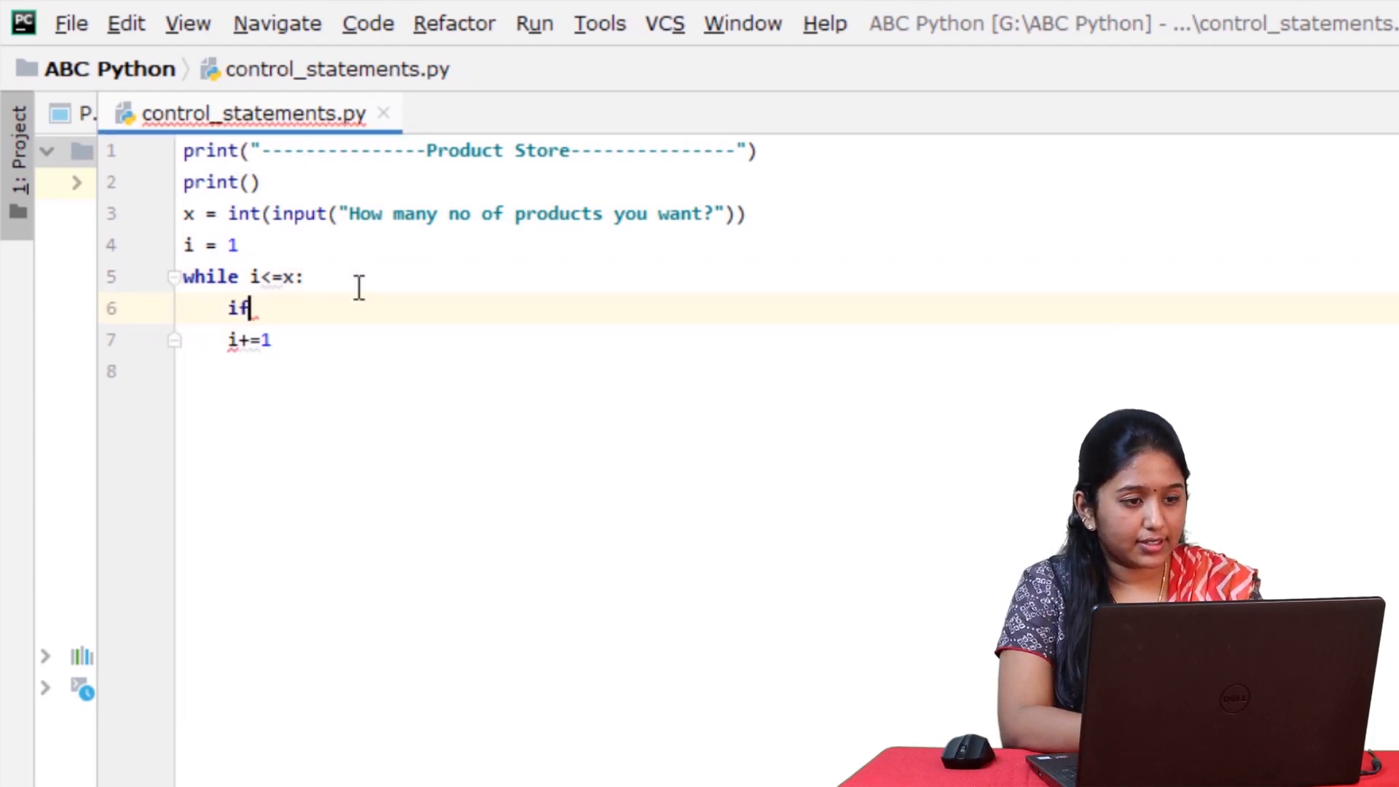
type("i>")
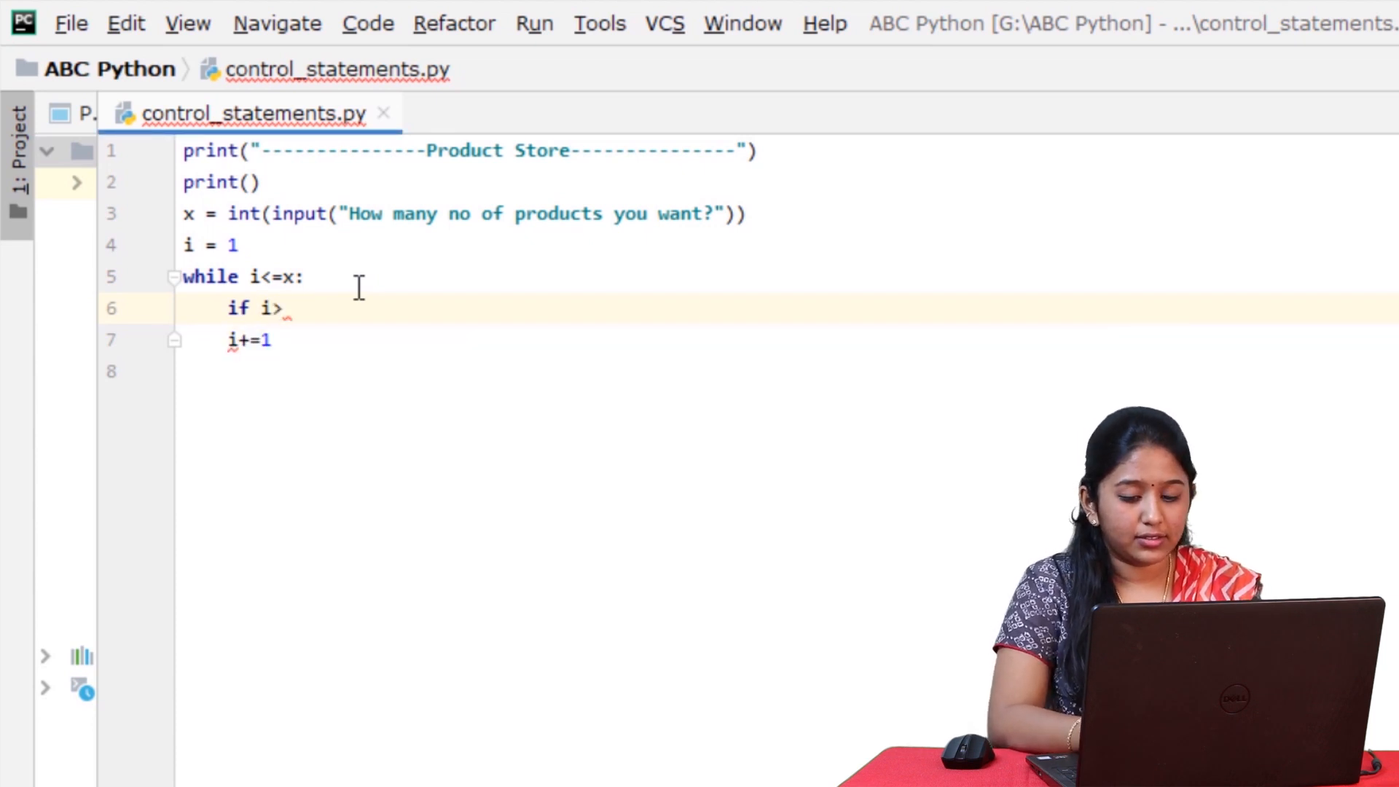
type("product")
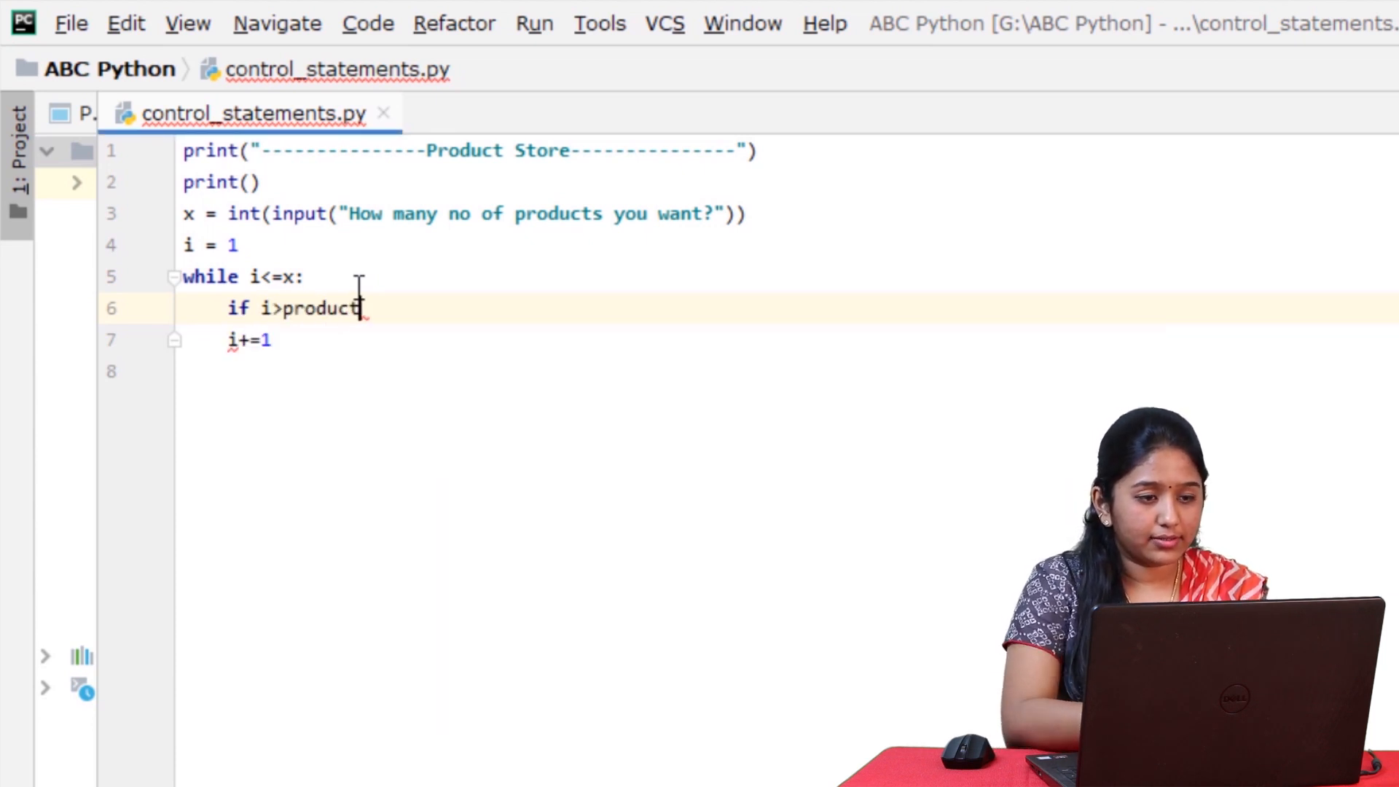
type("_stock")
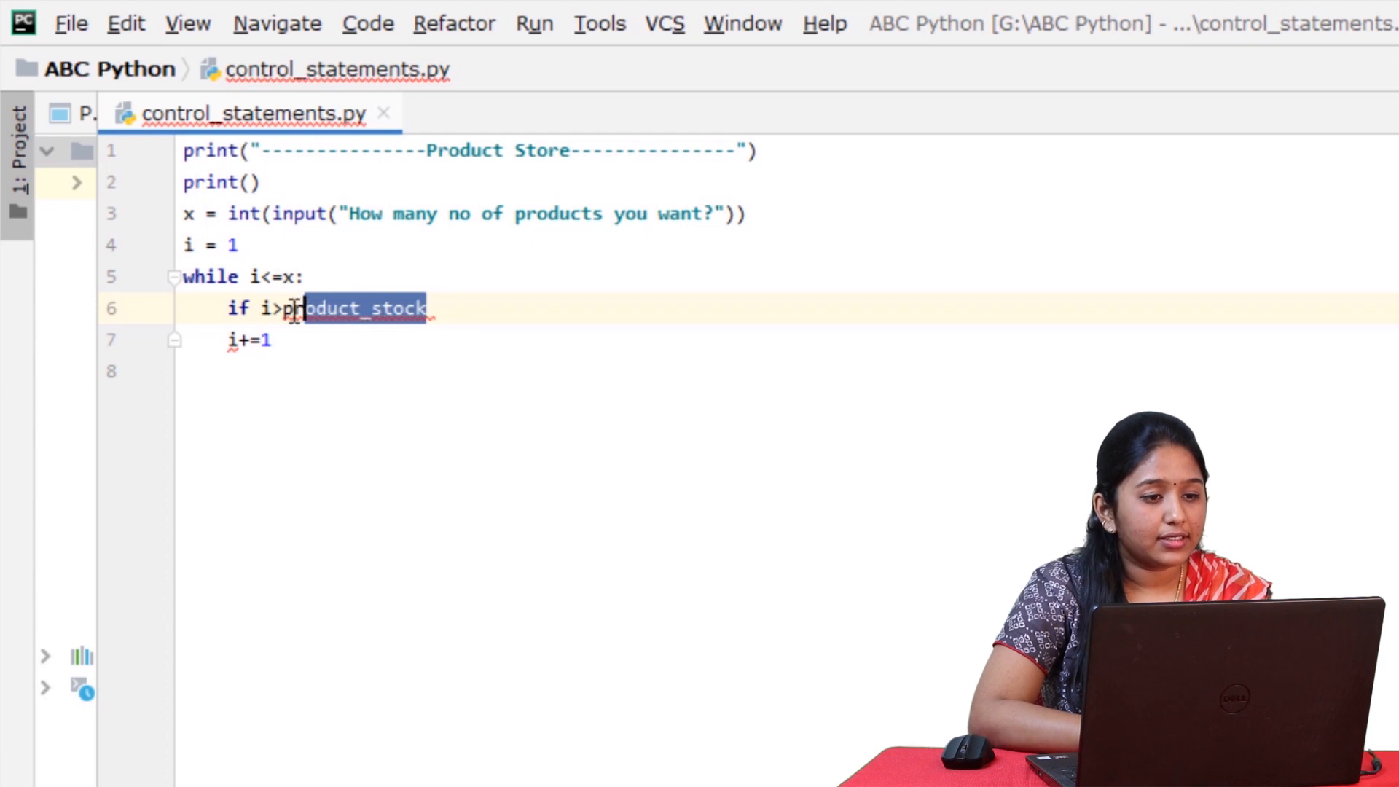
left_click(430, 309)
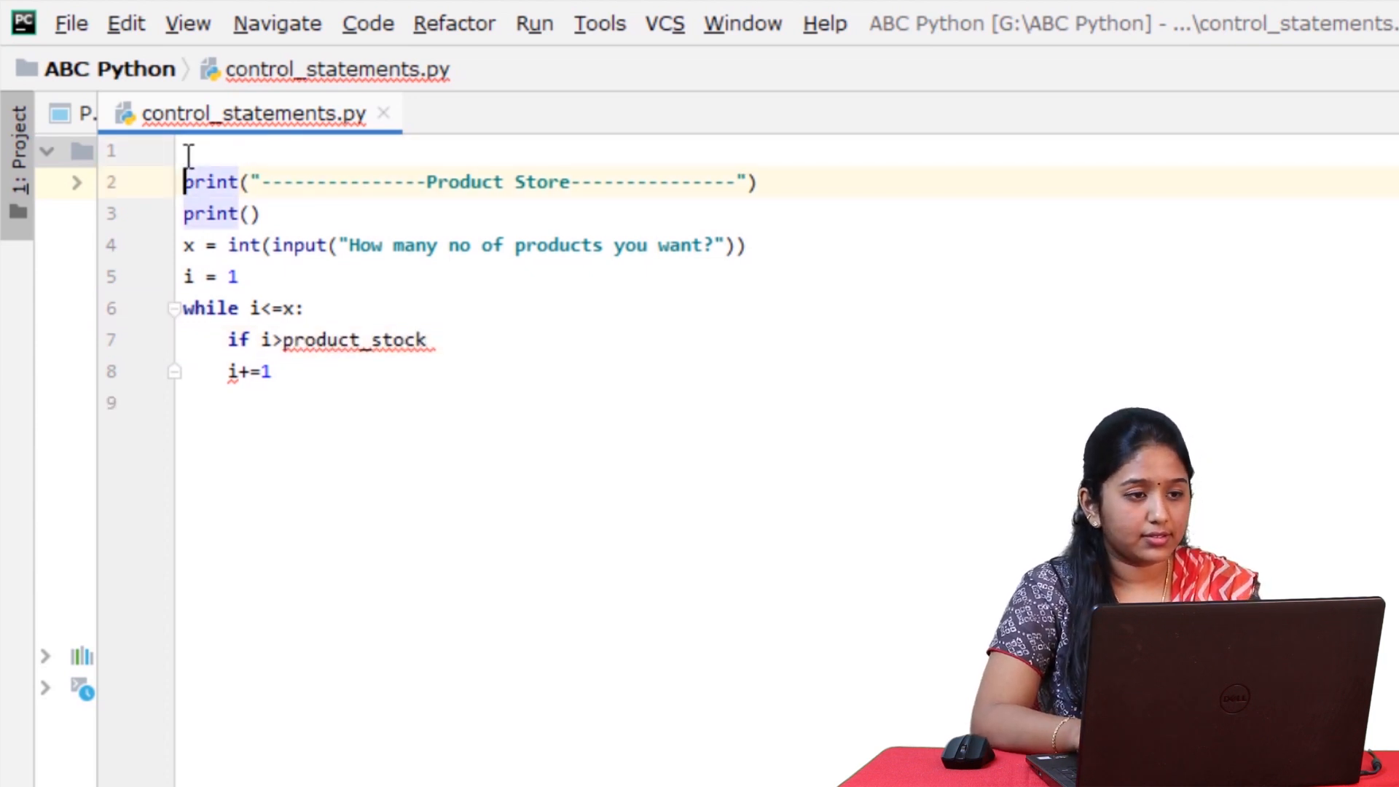
Define 'product_stock = 7' on the script's first line.
type("produ")
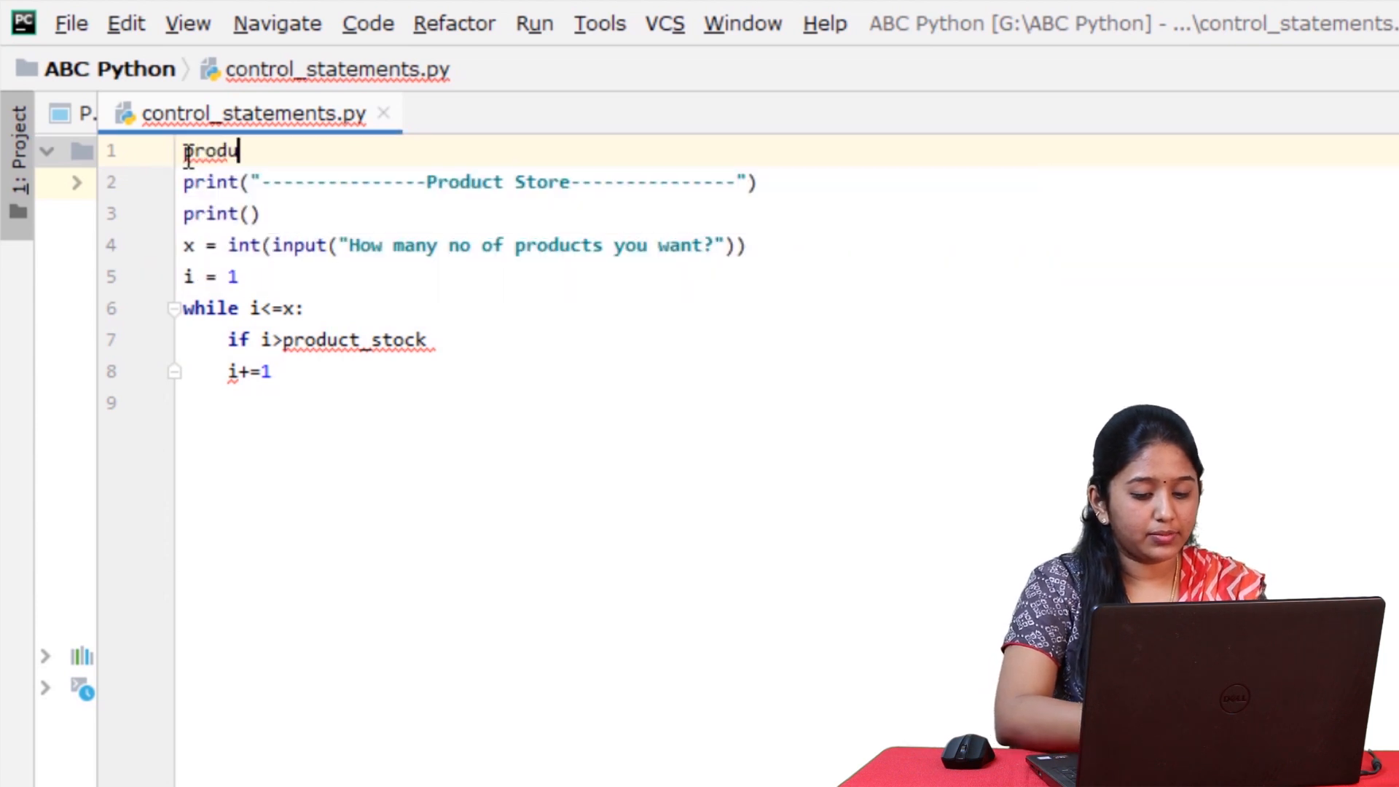
type("ct_sto")
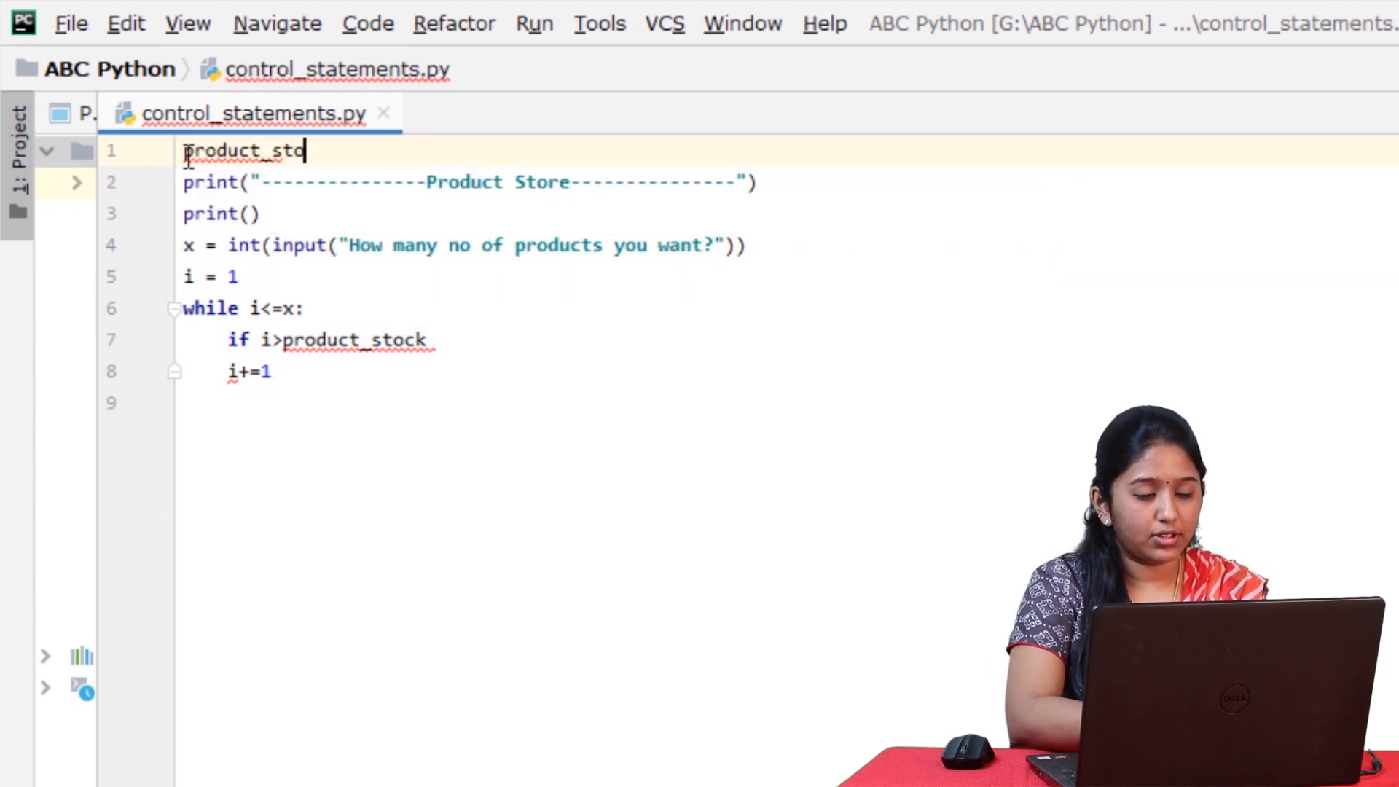
type("ck =")
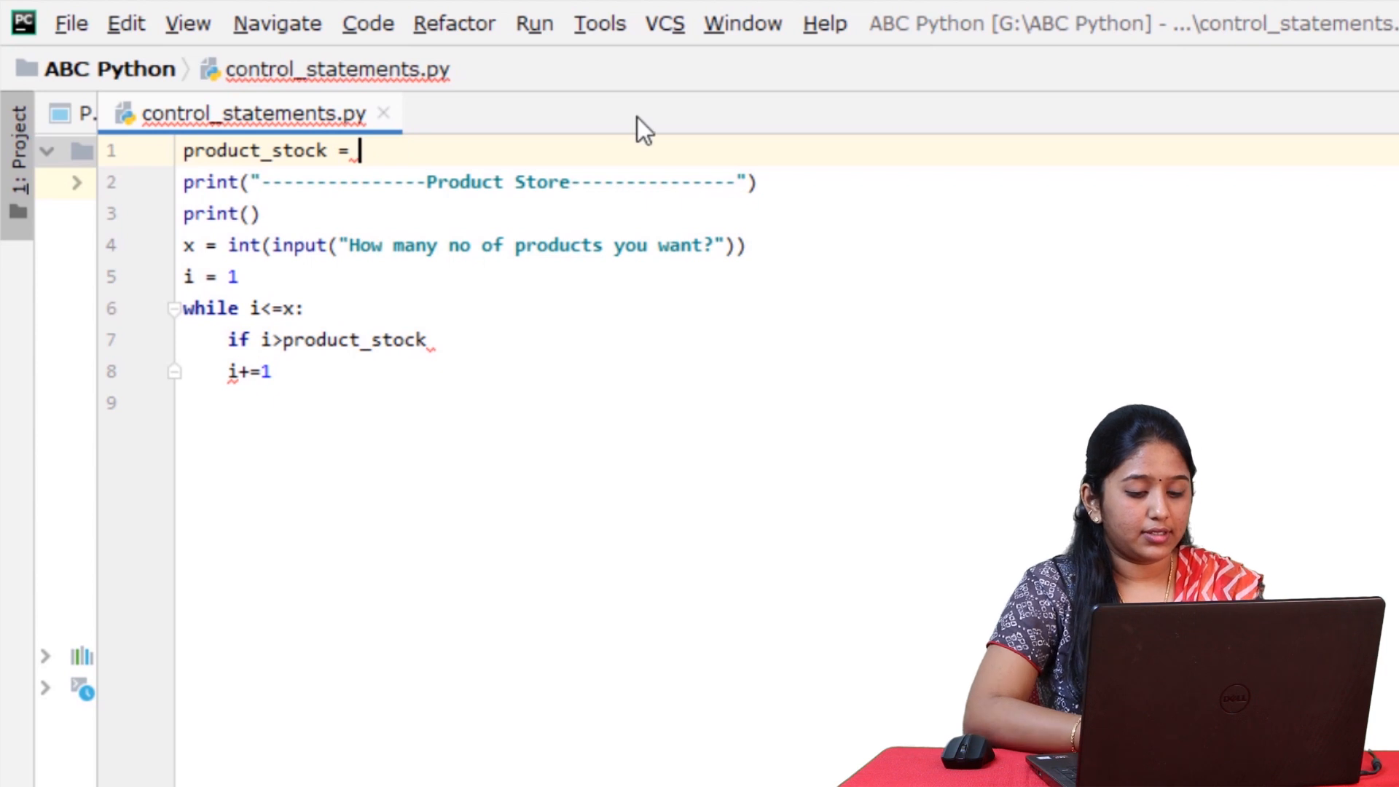
type("7")
left_click(787, 340)
type(":")
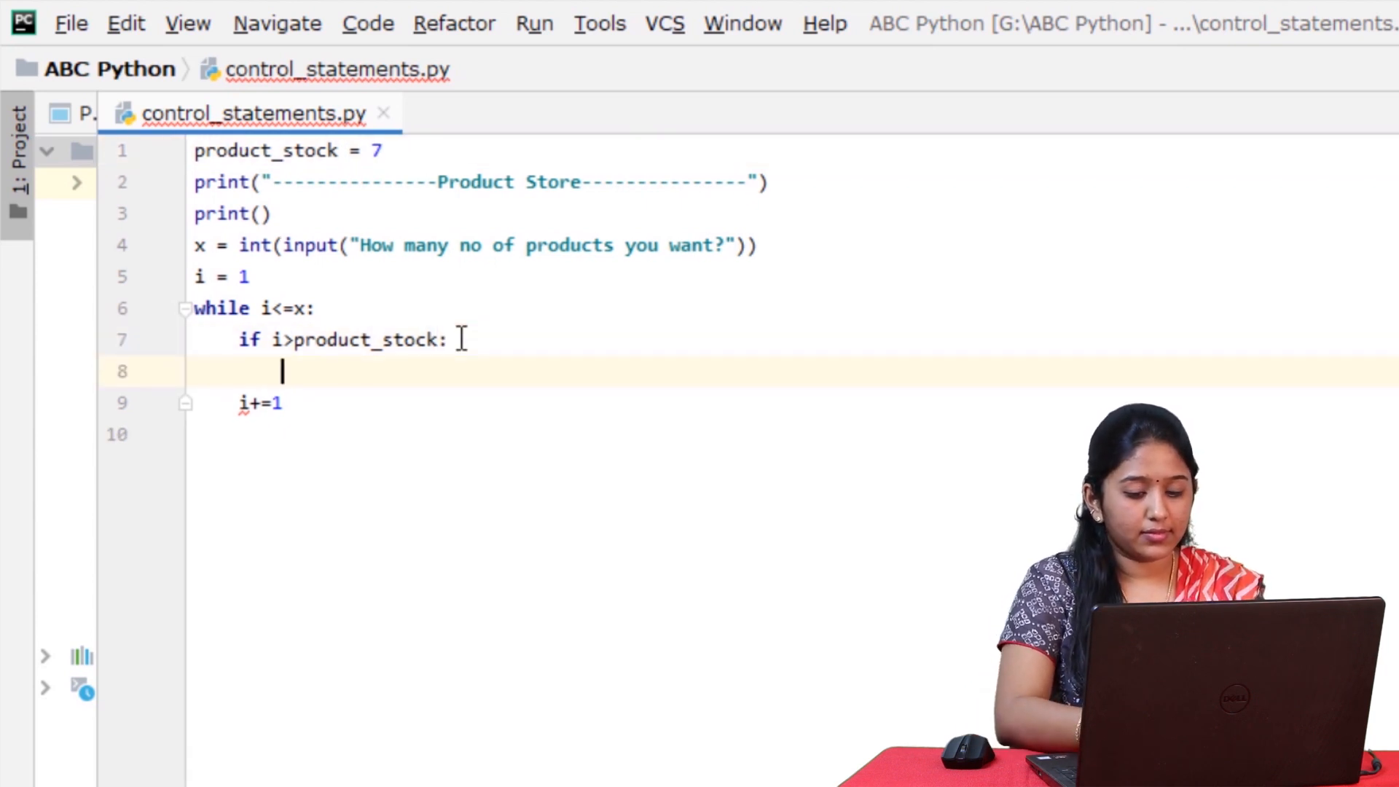
Make the if branch print "out of stock!".
type("print(\"out of stock")
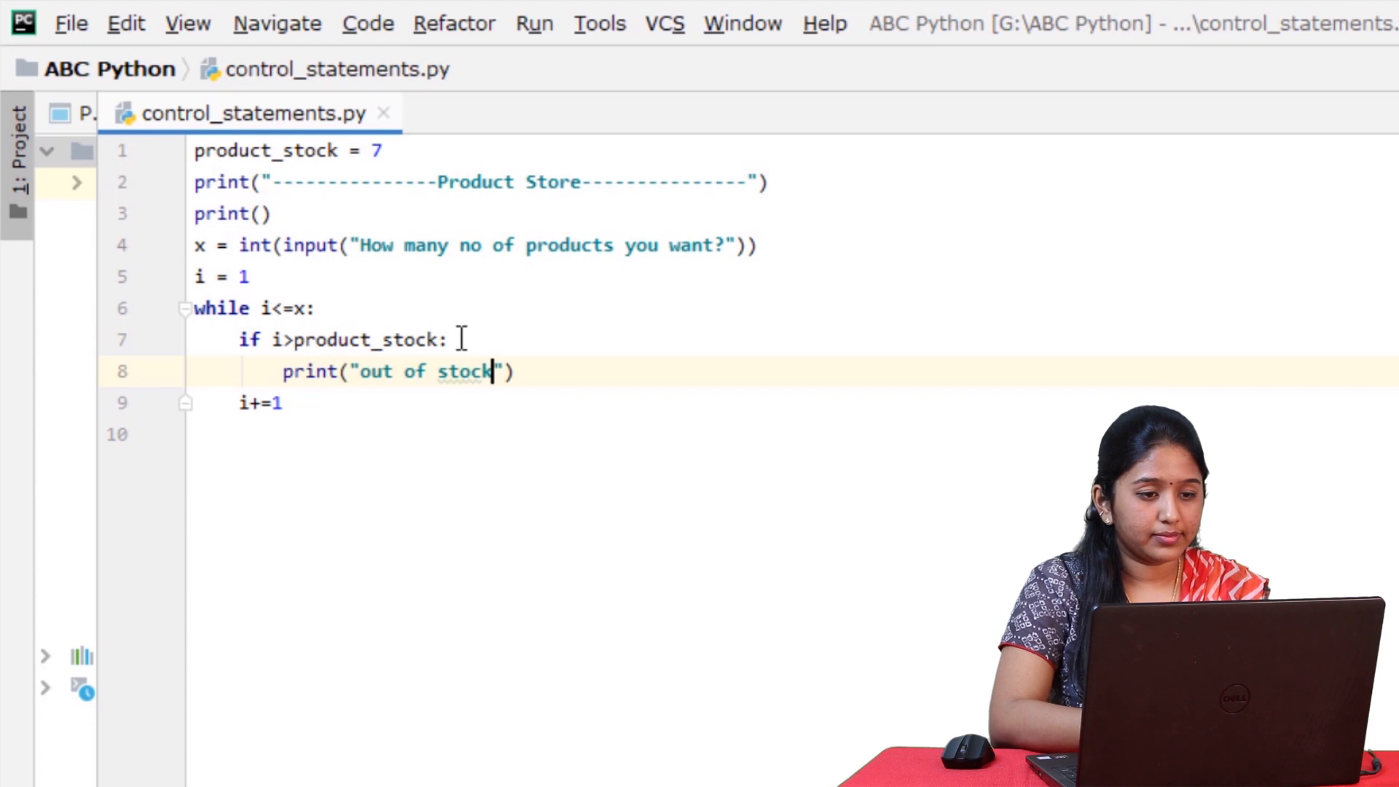
type("!")
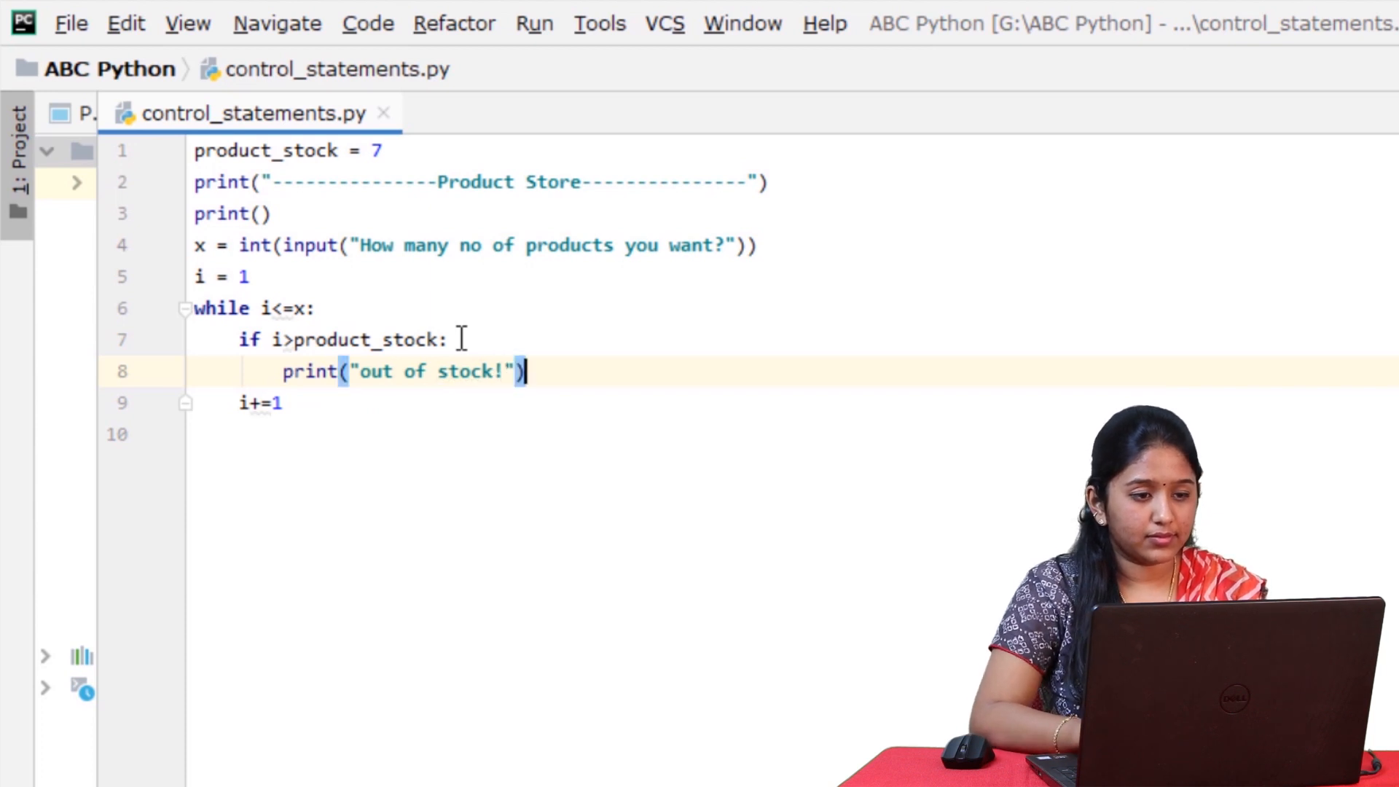
key("Enter")
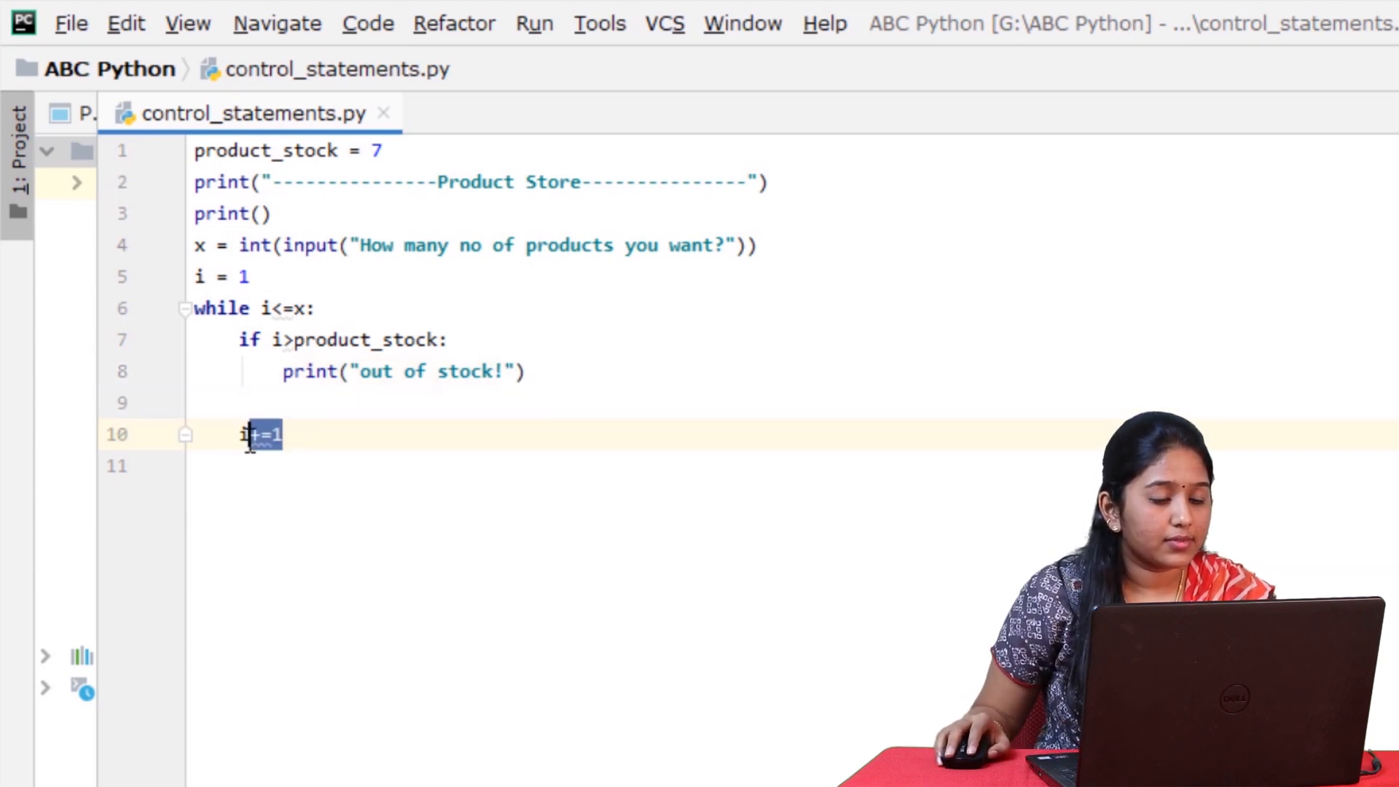
Move 'i += 1' into the if branch and add an 'else:' branch.
key("Backspace")
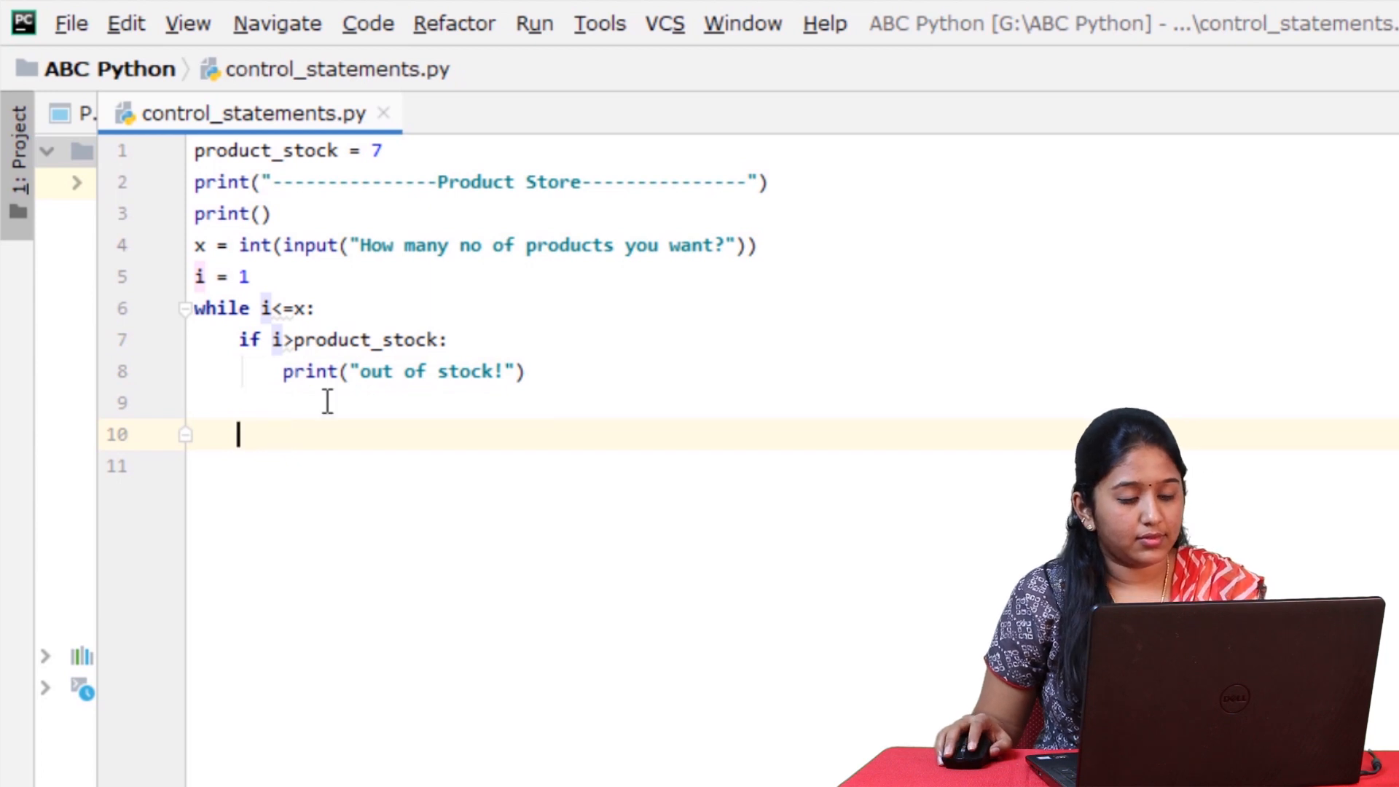
type("i += 1")
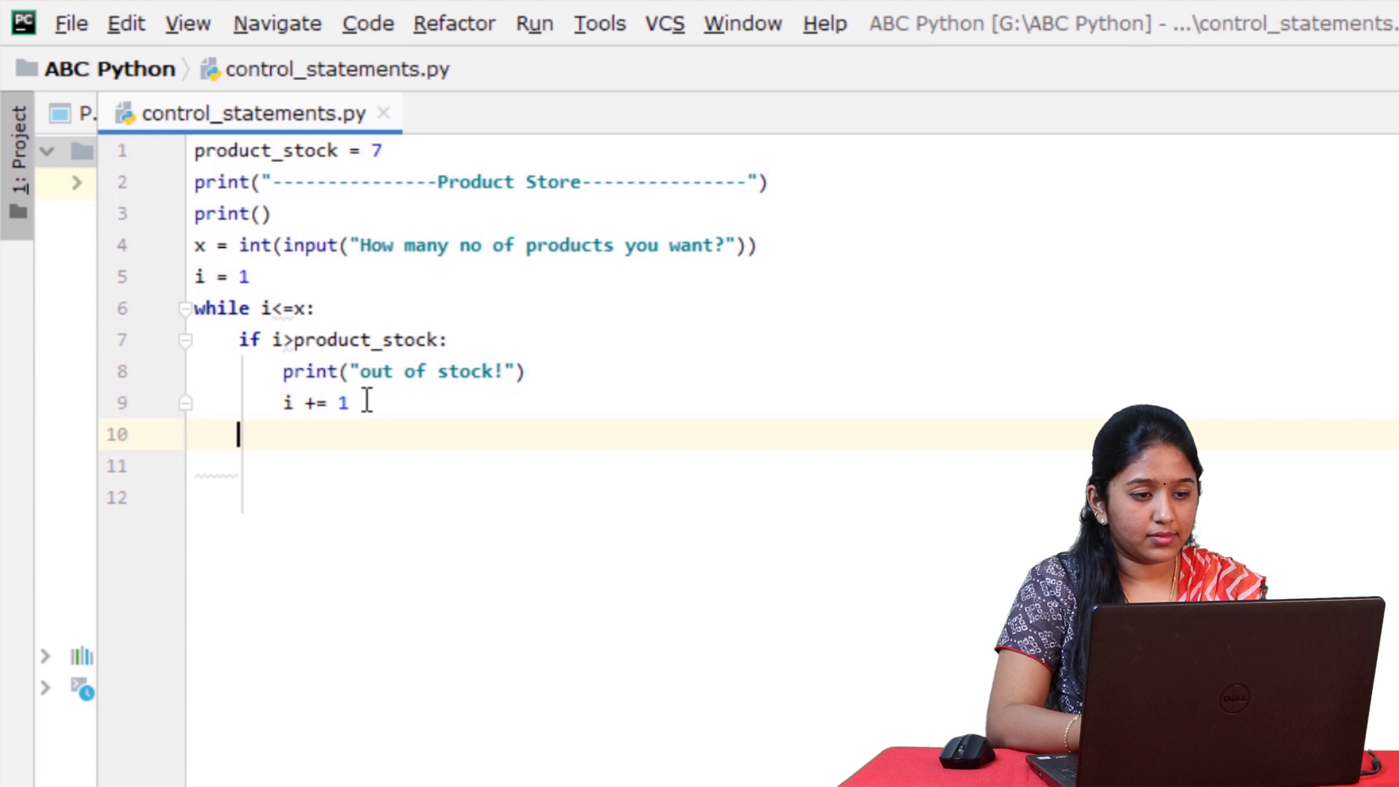
type("else:")
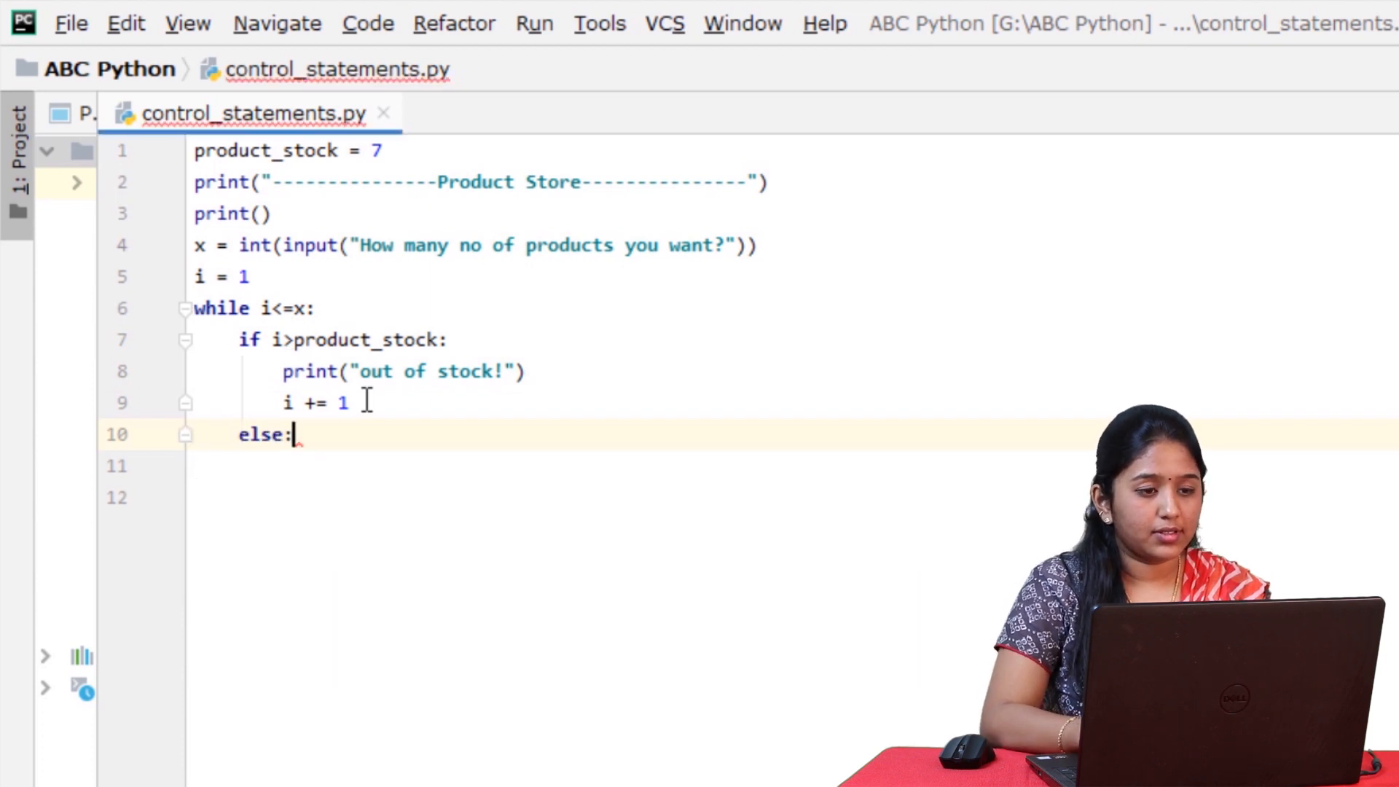
Make the else branch print "issue product - " with i and add 'i+=1'.
type("print(\"issue t")
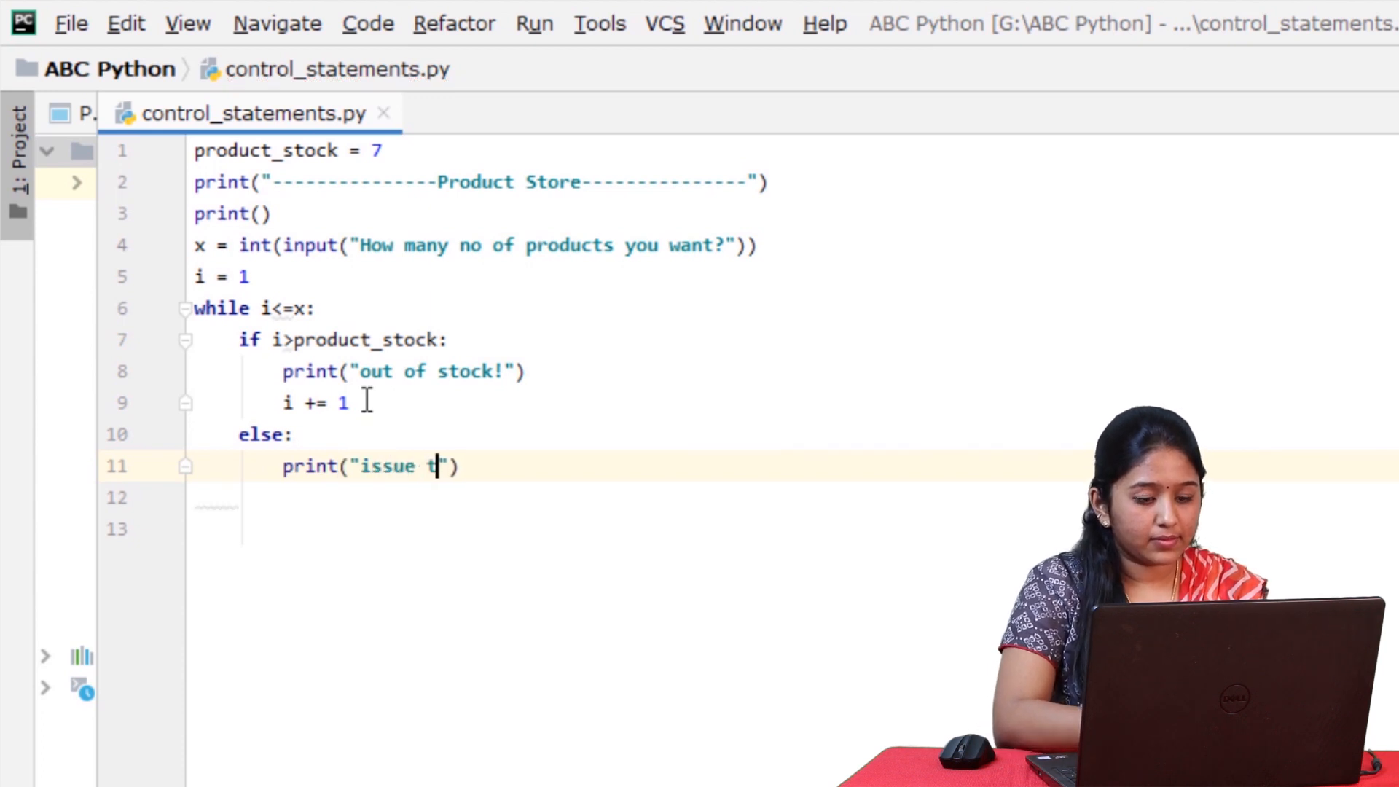
type("product -")
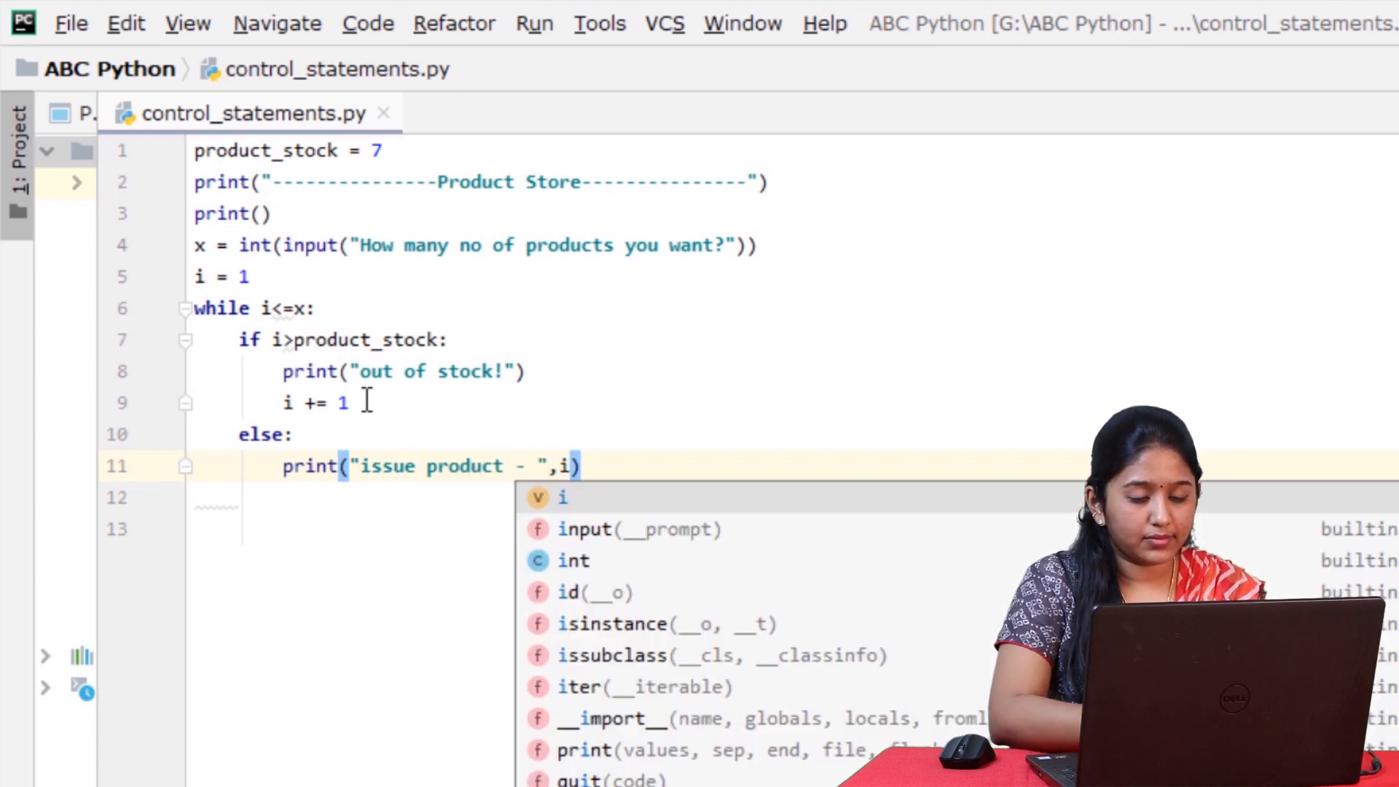
key("Escape")
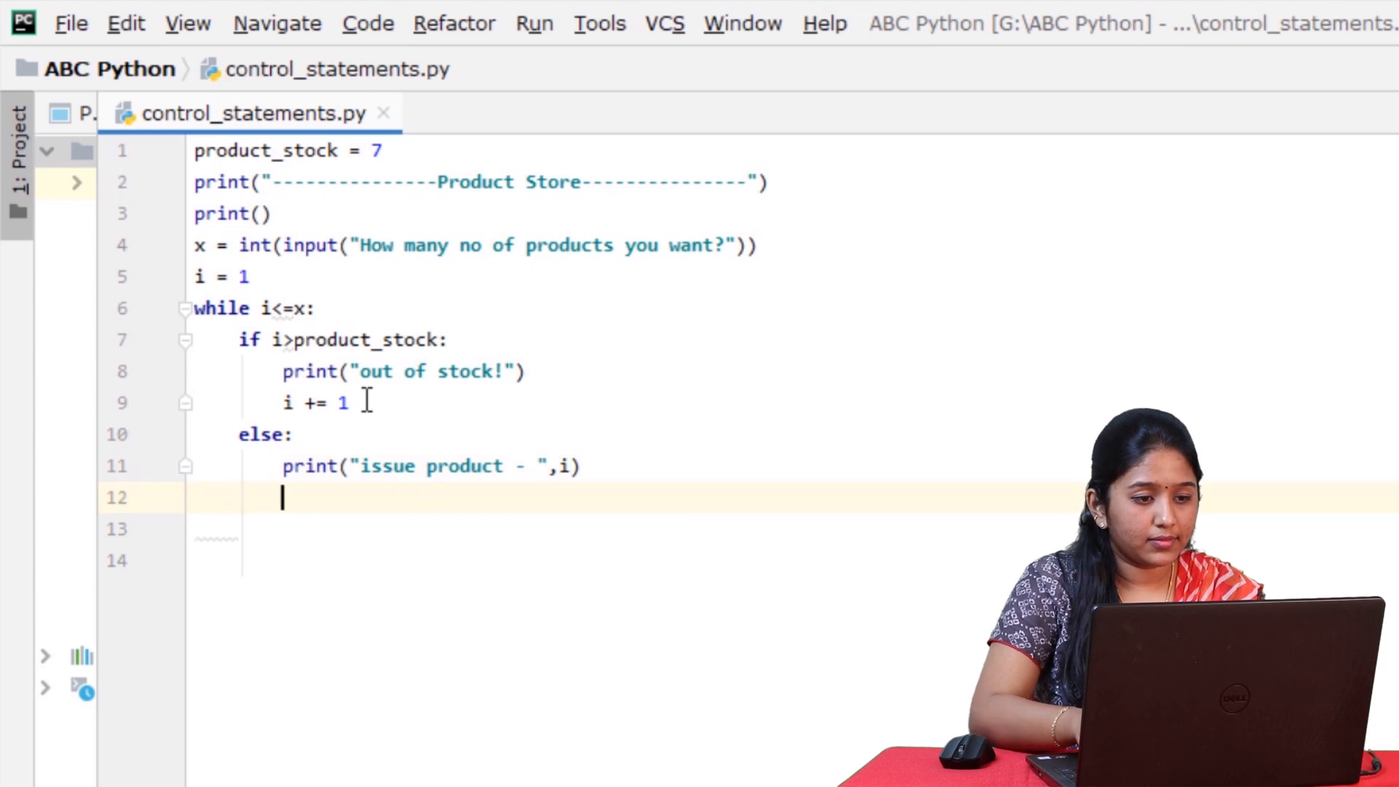
type("i+=")
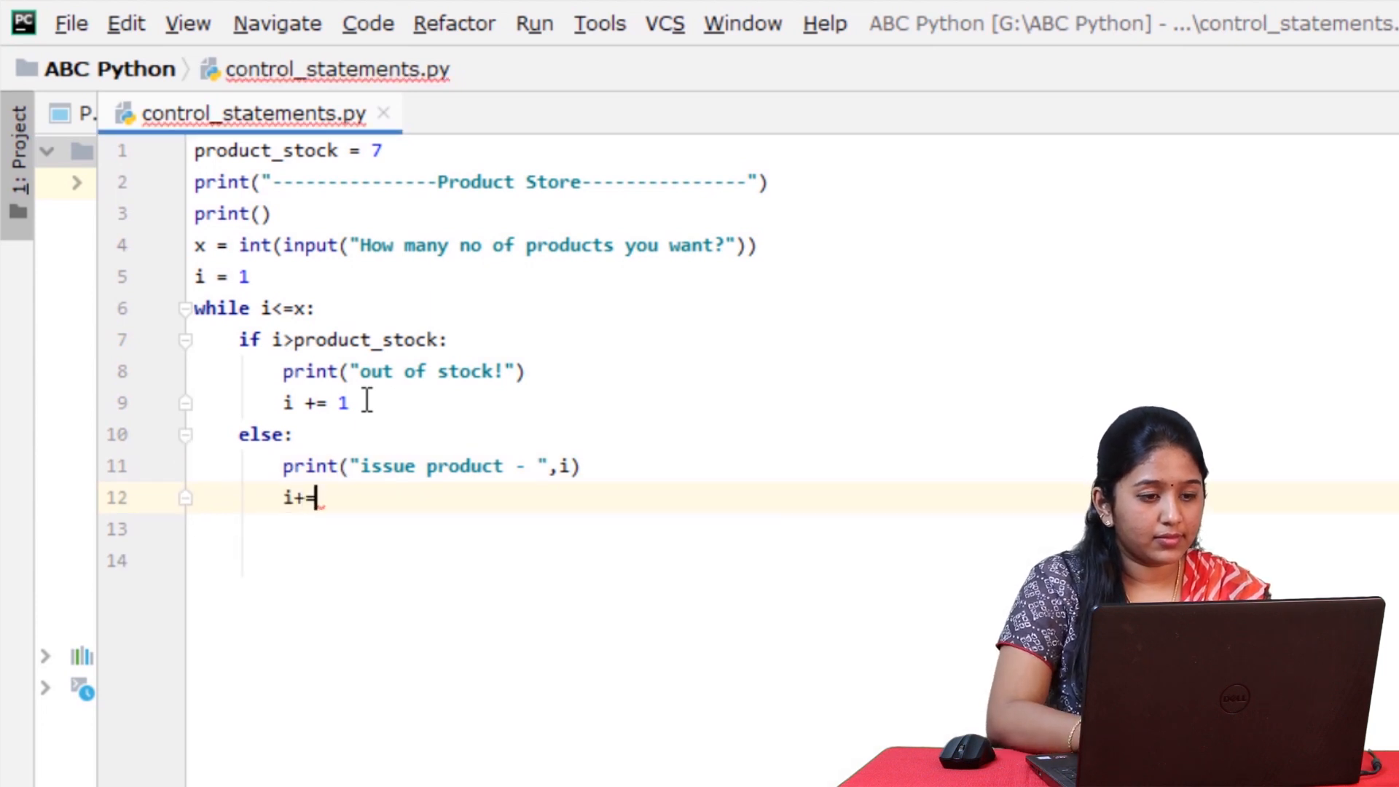
type("1")
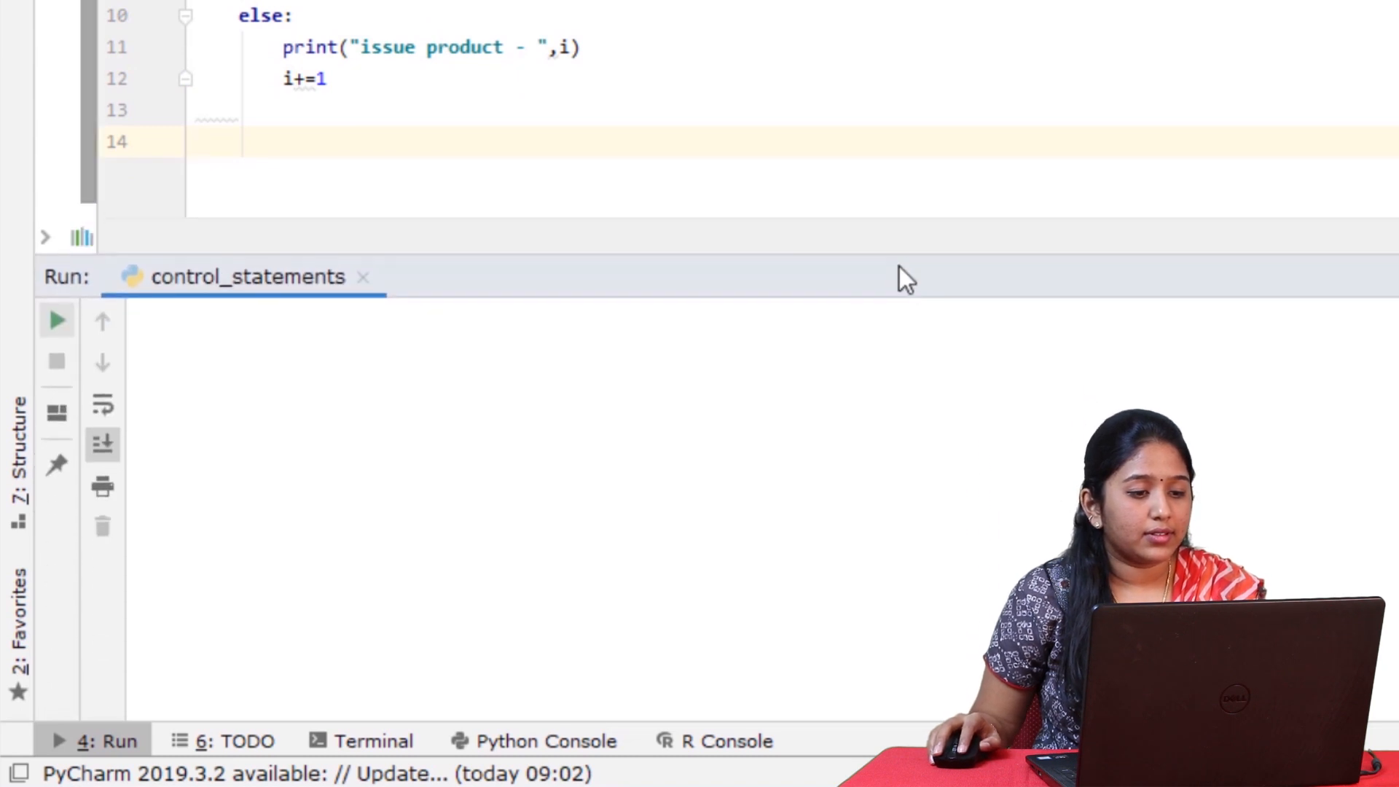
Run the script with quantity 5 and select the printed issue product lines 1–5.
left_click(56, 320)
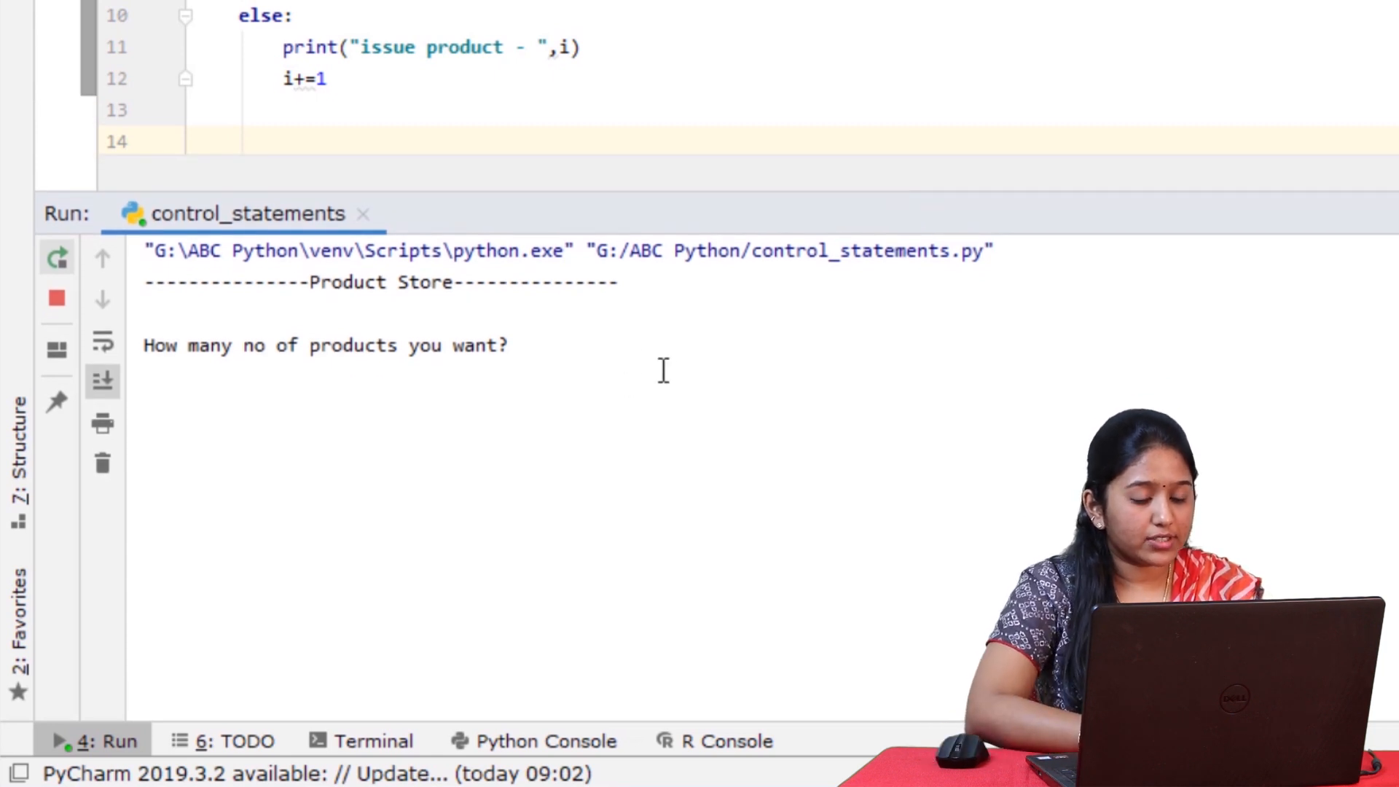
mouse_move(594, 359)
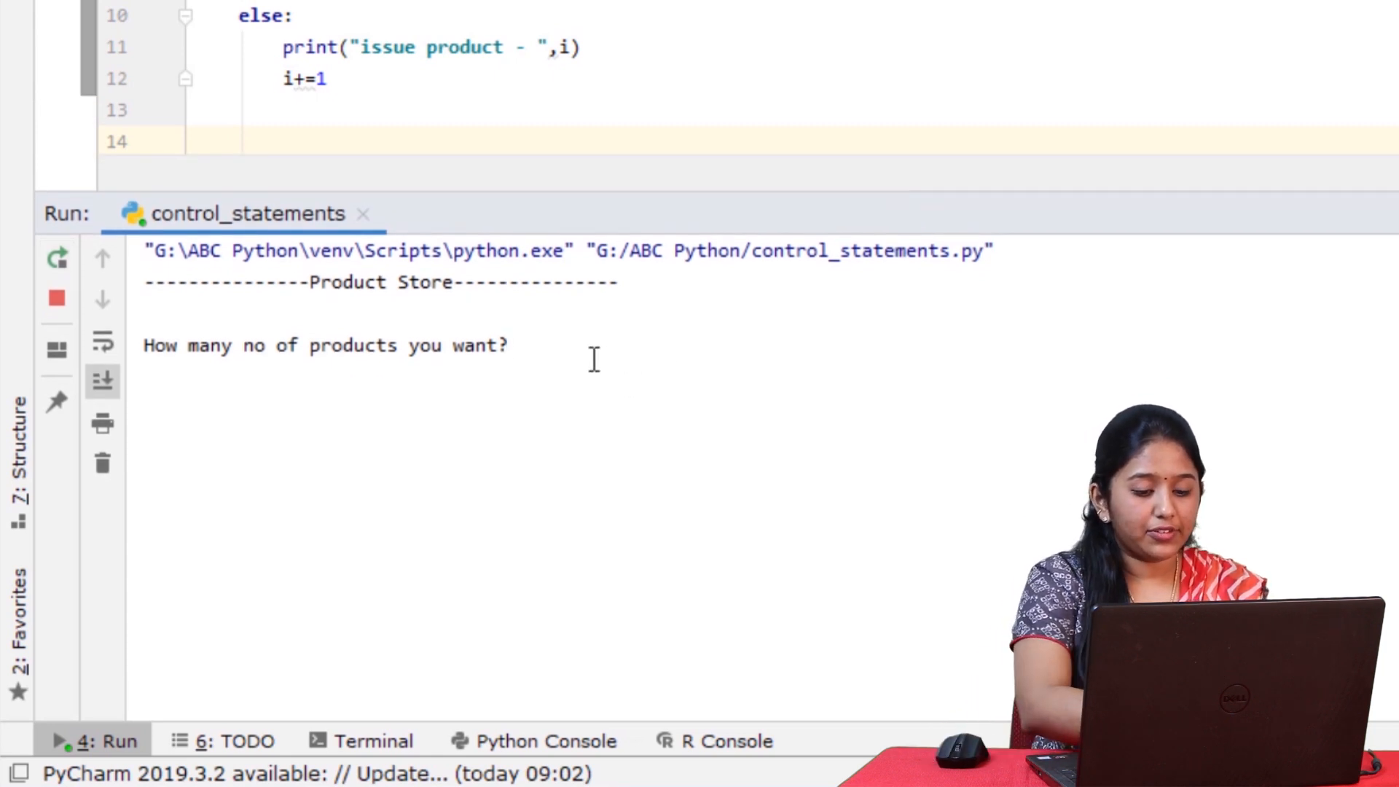
type("5")
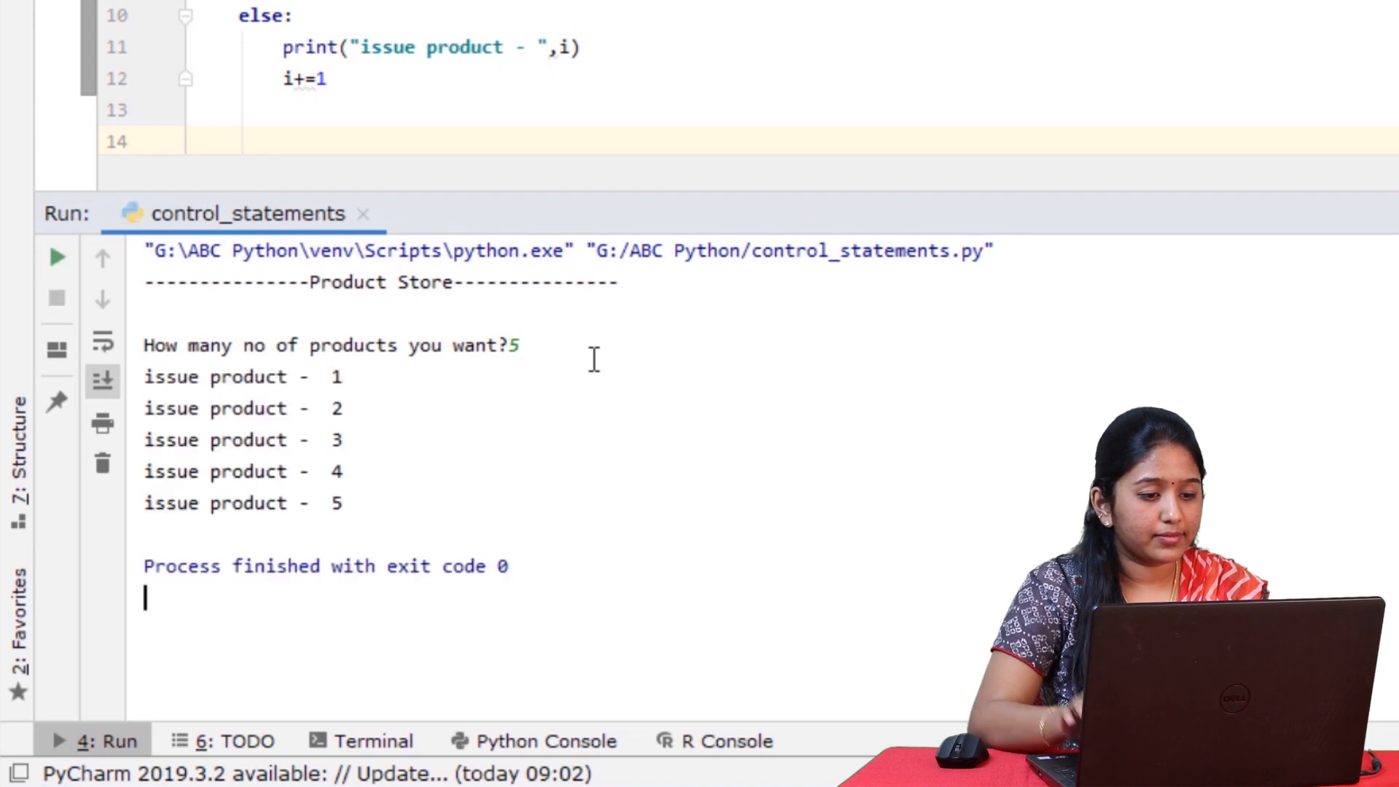
left_click_drag(208, 408, 341, 502)
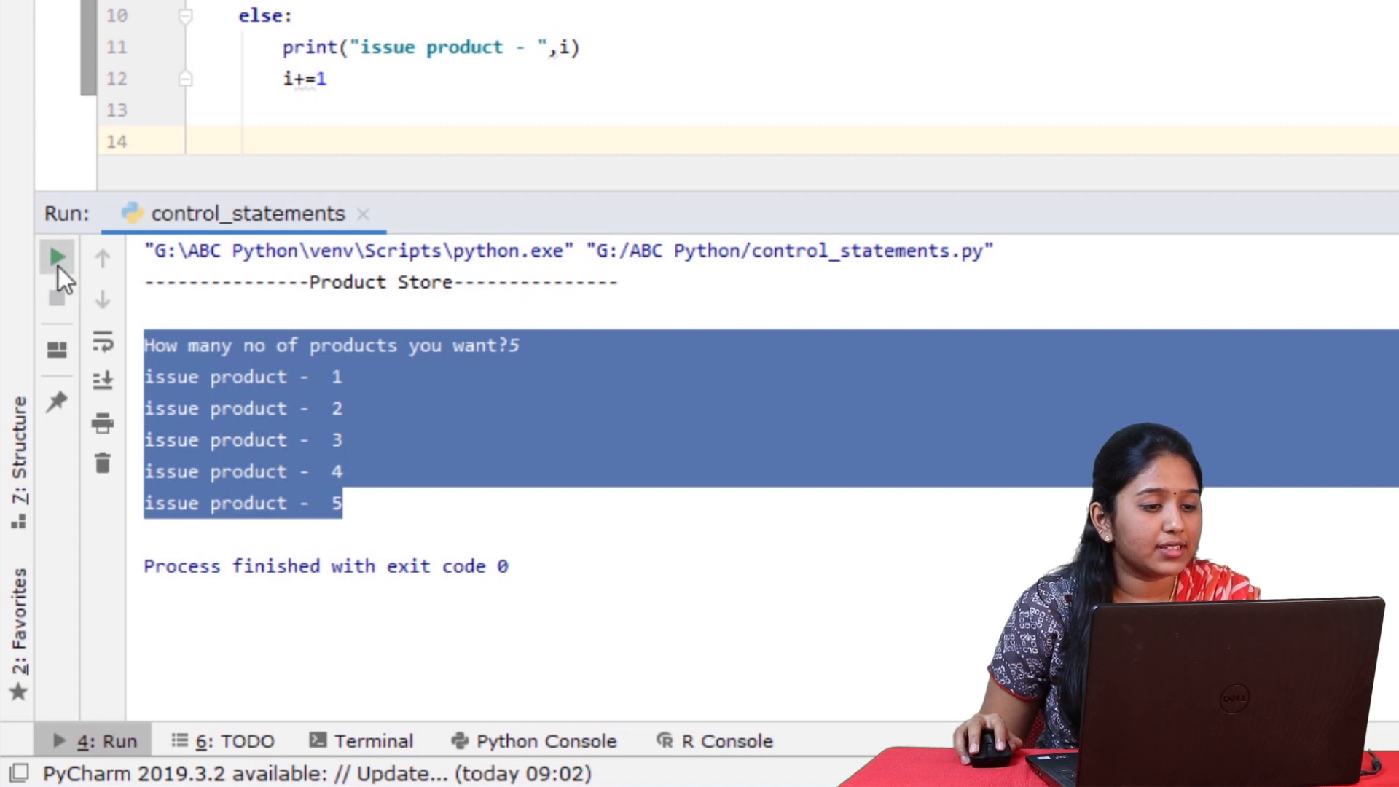
Rerun the script with quantity 12 and review the issued products and repeated 'out of stock!' lines.
left_click(22, 253)
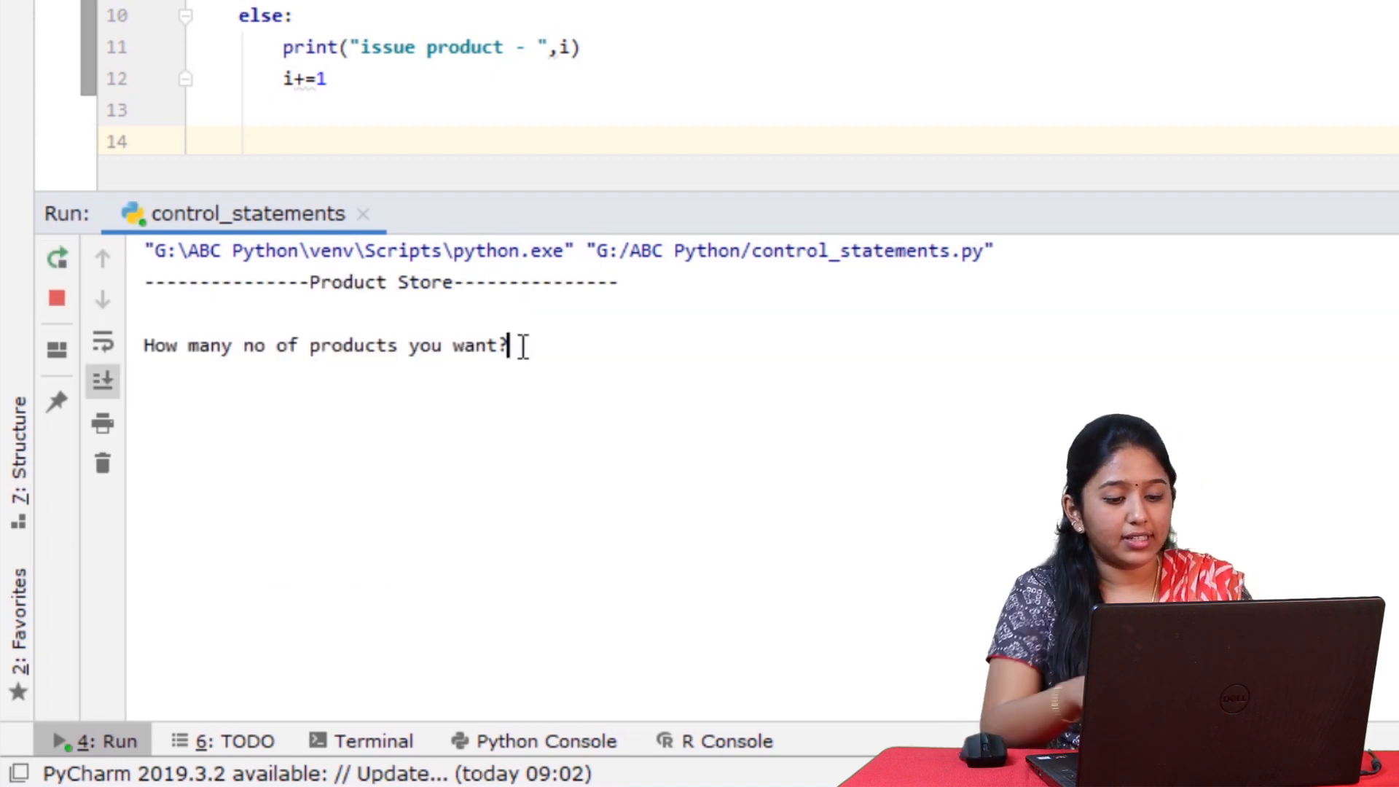
type("1")
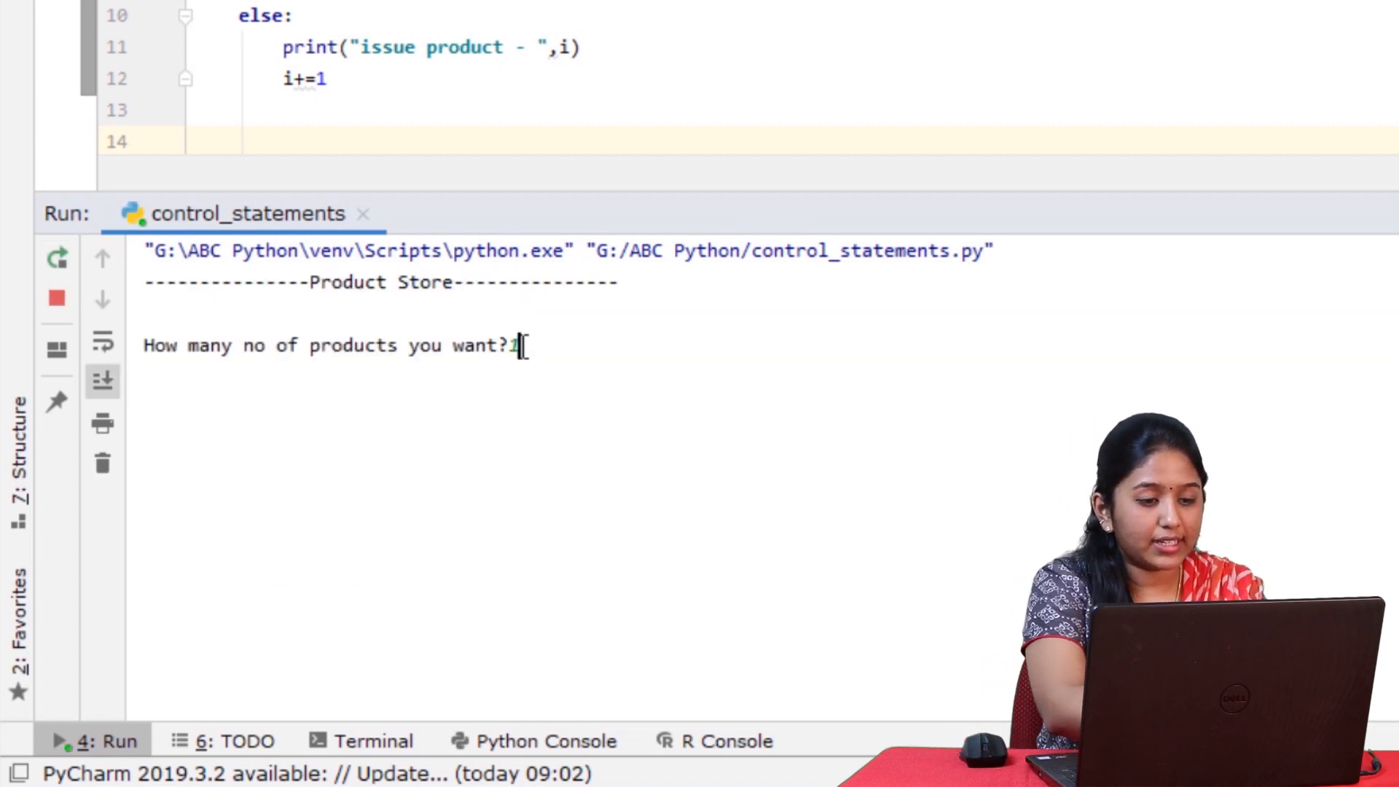
key("enter")
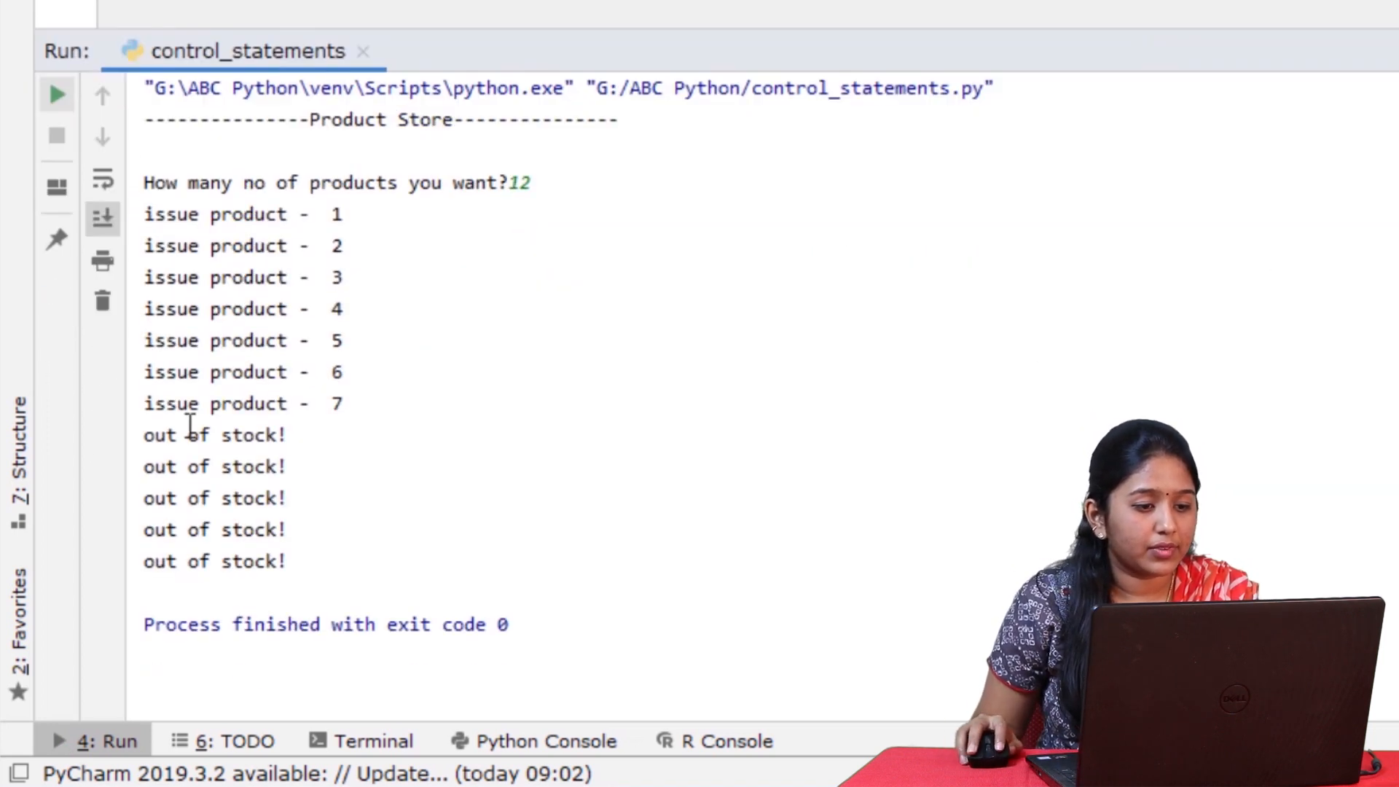
left_click_drag(145, 214, 374, 403)
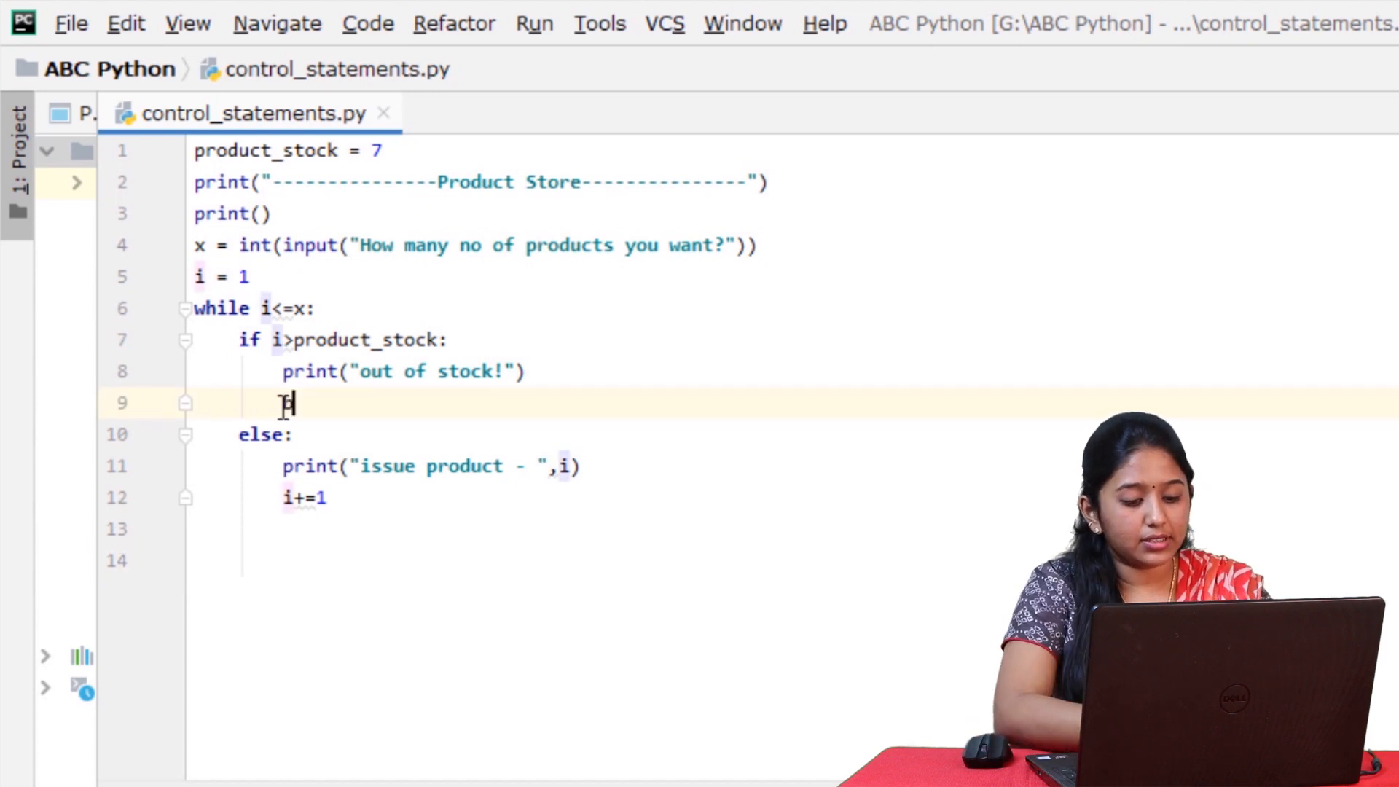
Replace the if branch's increment with 'break' and rerun the script with quantity 12.
type("break")
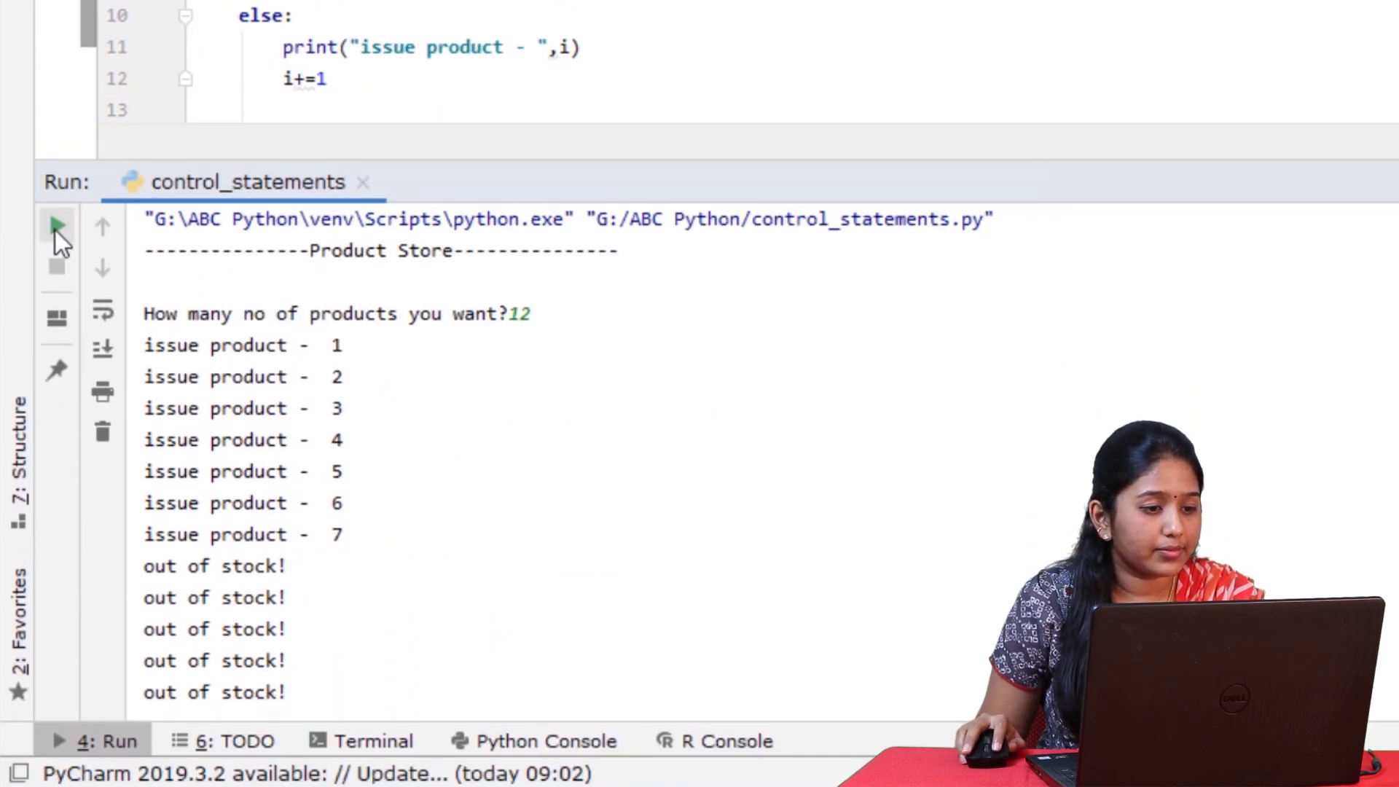
left_click(52, 224)
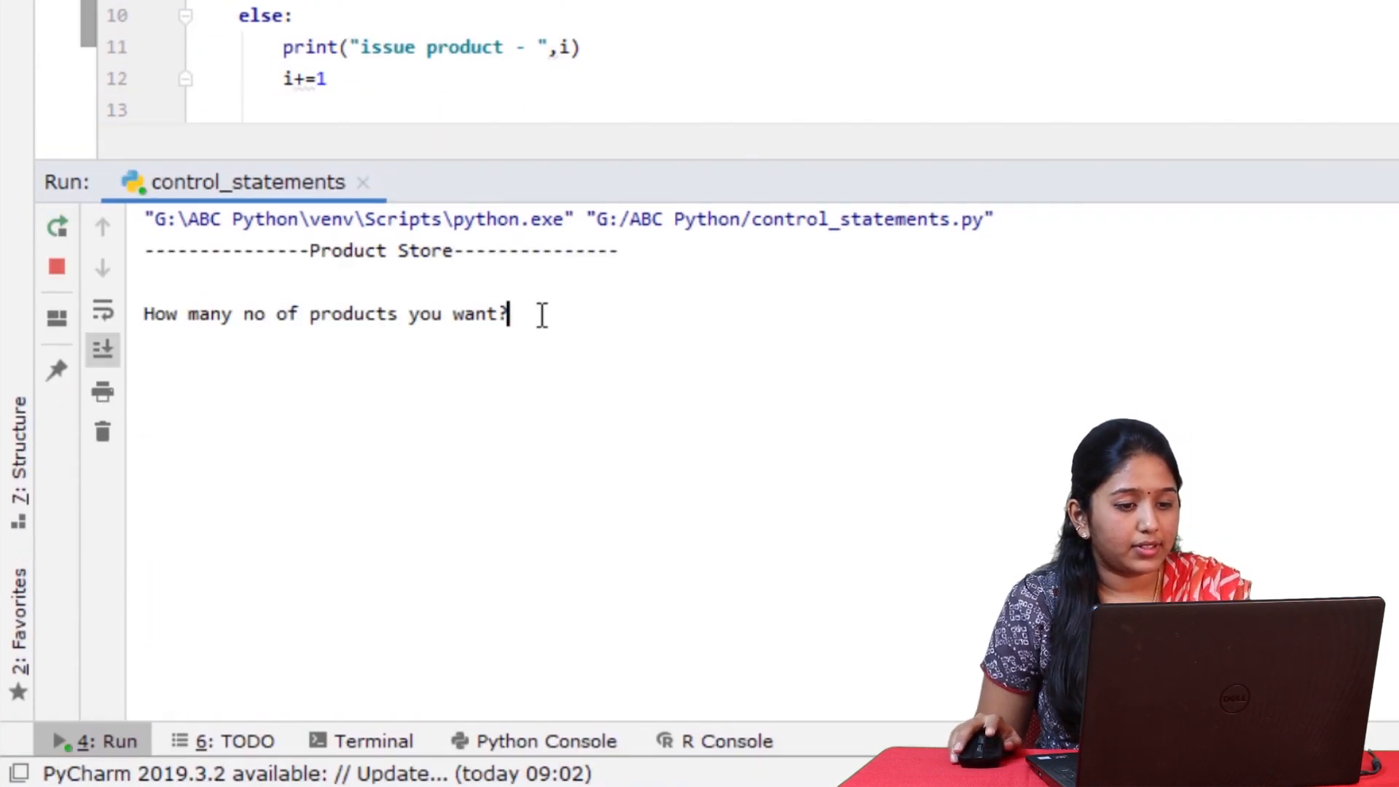
type("12")
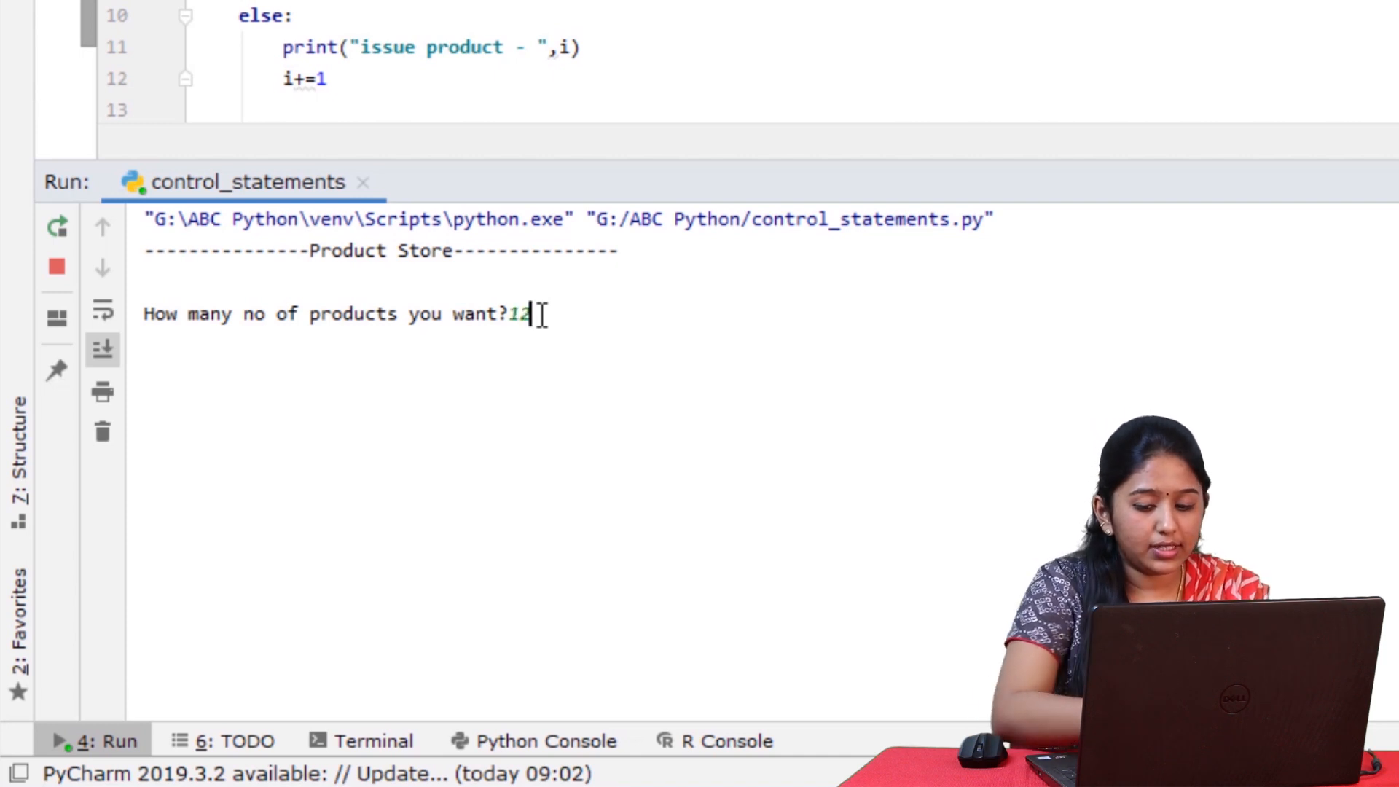